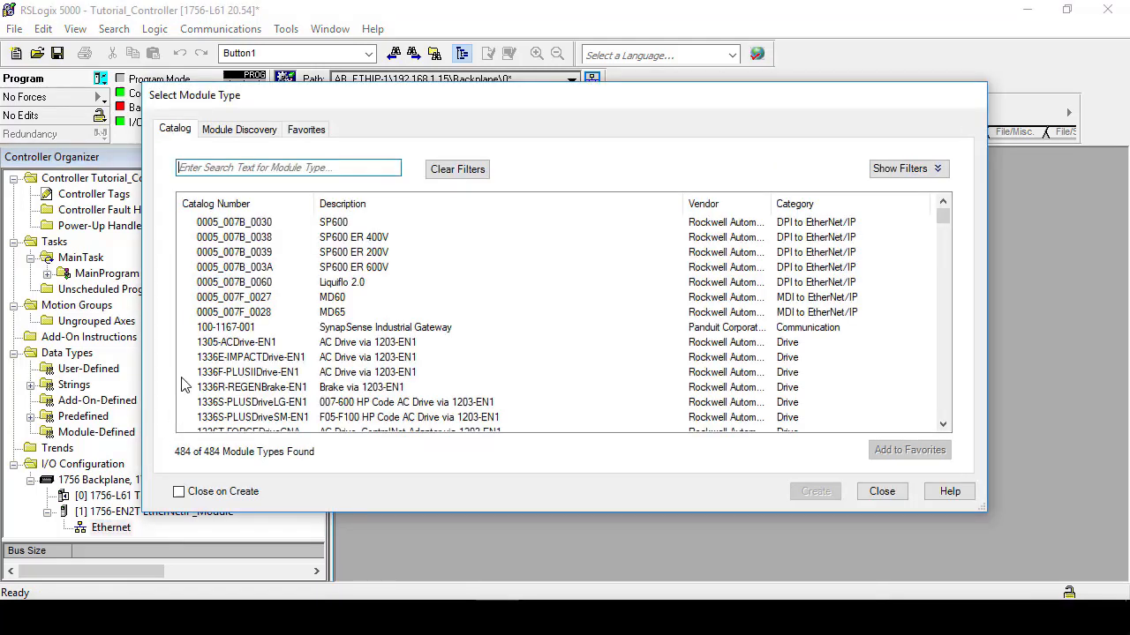
Step: Search the module catalog for 'Generic' and create an ETHERNET-MODULE Generic Ethernet Module
{"action": "left_click", "coordinate": [286, 168]}
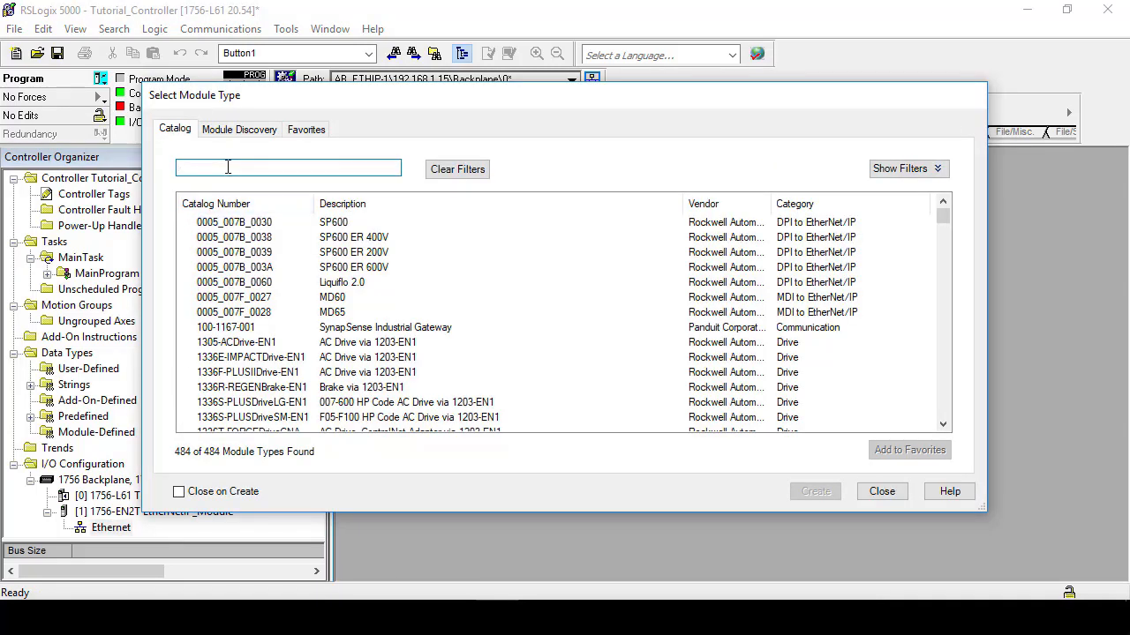
{"action": "type", "text": "Generi"}
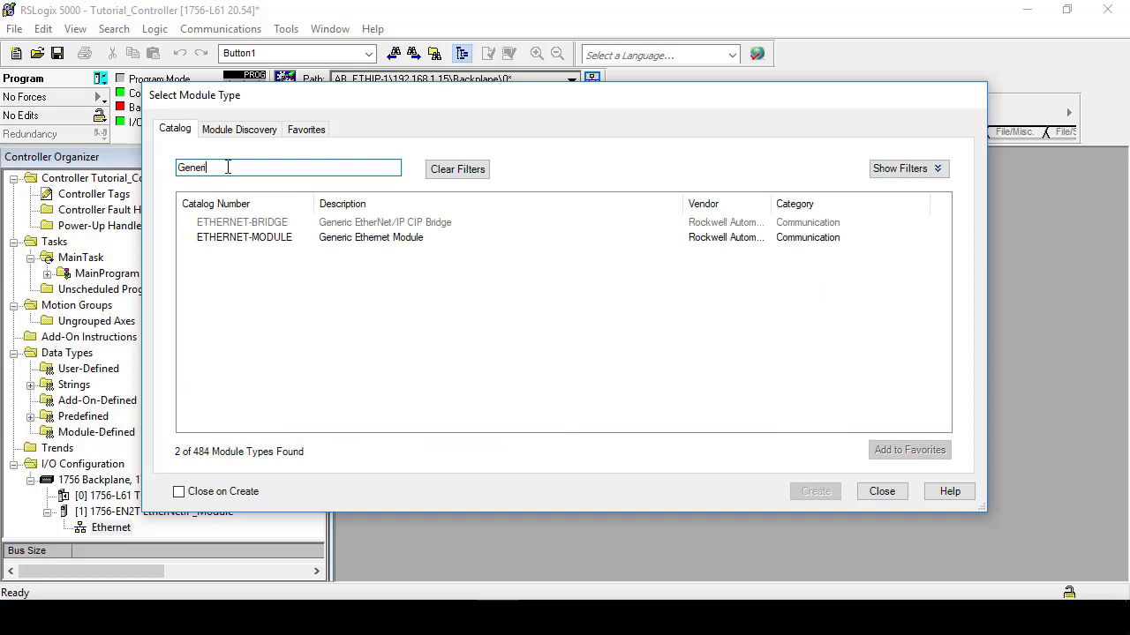
{"action": "left_click", "coordinate": [370, 236]}
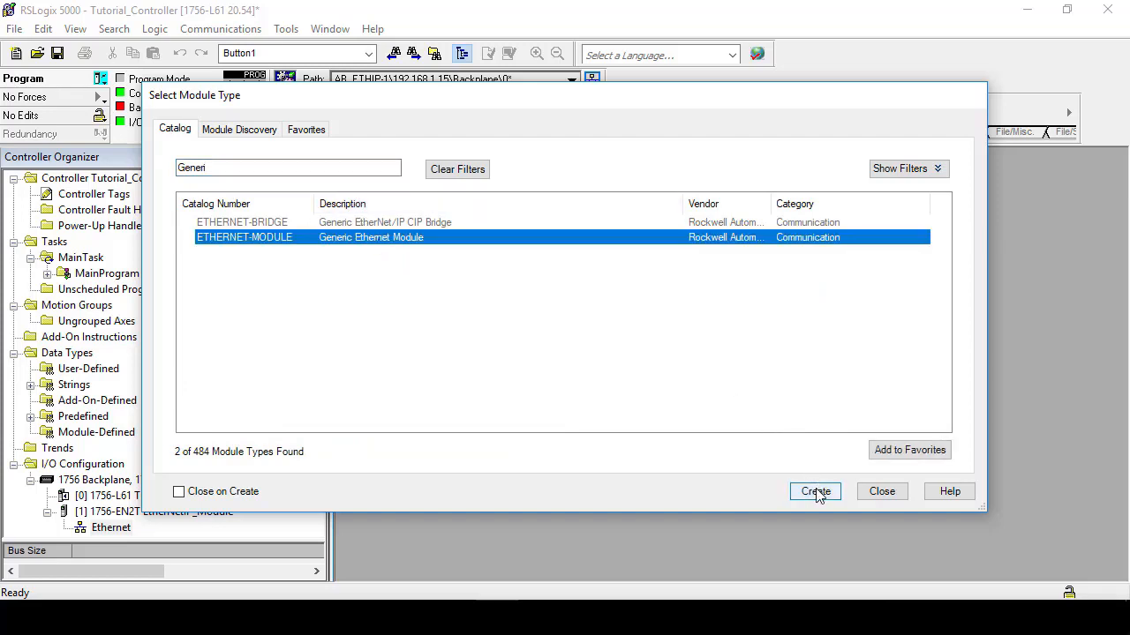
{"action": "left_click", "coordinate": [814, 491]}
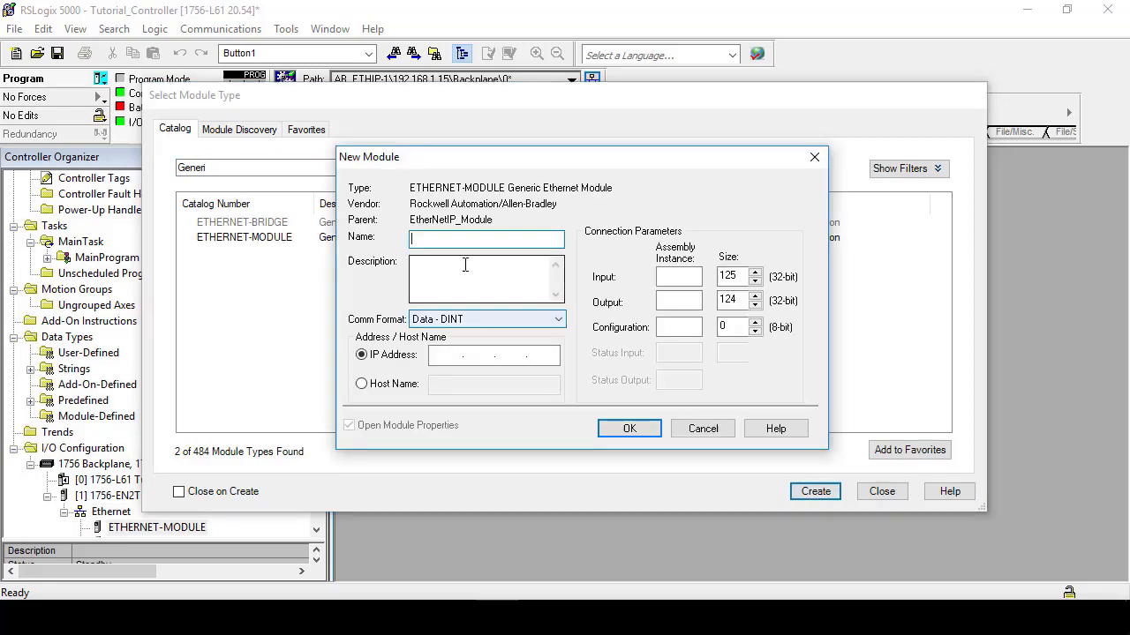
Step: Name the module PLCnext with Comm Format Data - SINT and IP 192.168.1.10
{"action": "type", "text": "PLCnext"}
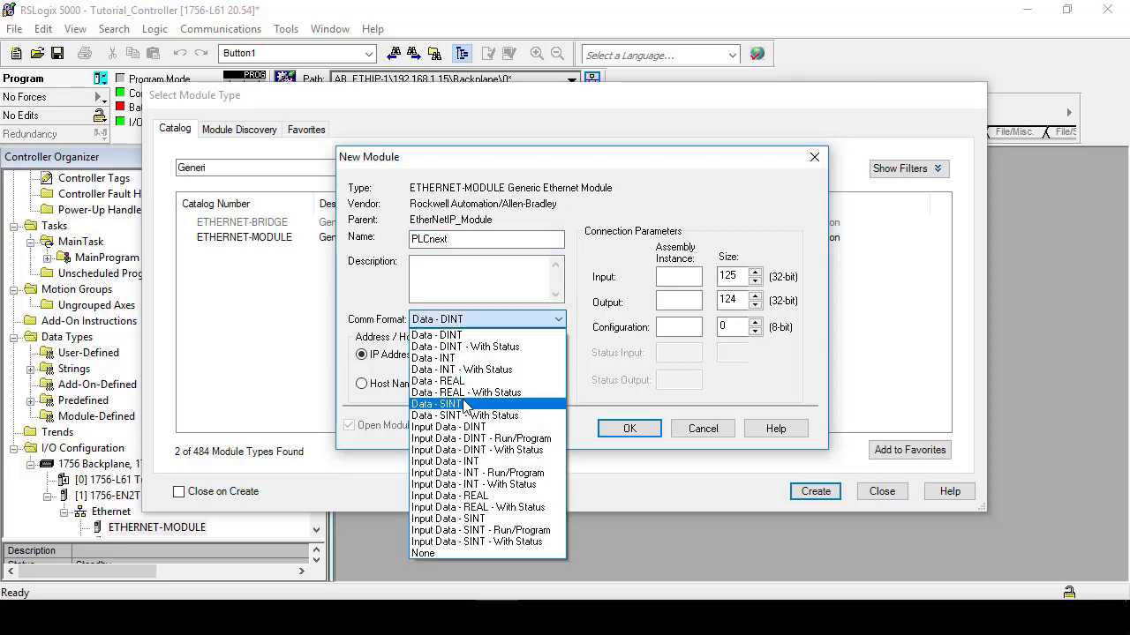
{"action": "left_click", "coordinate": [436, 403]}
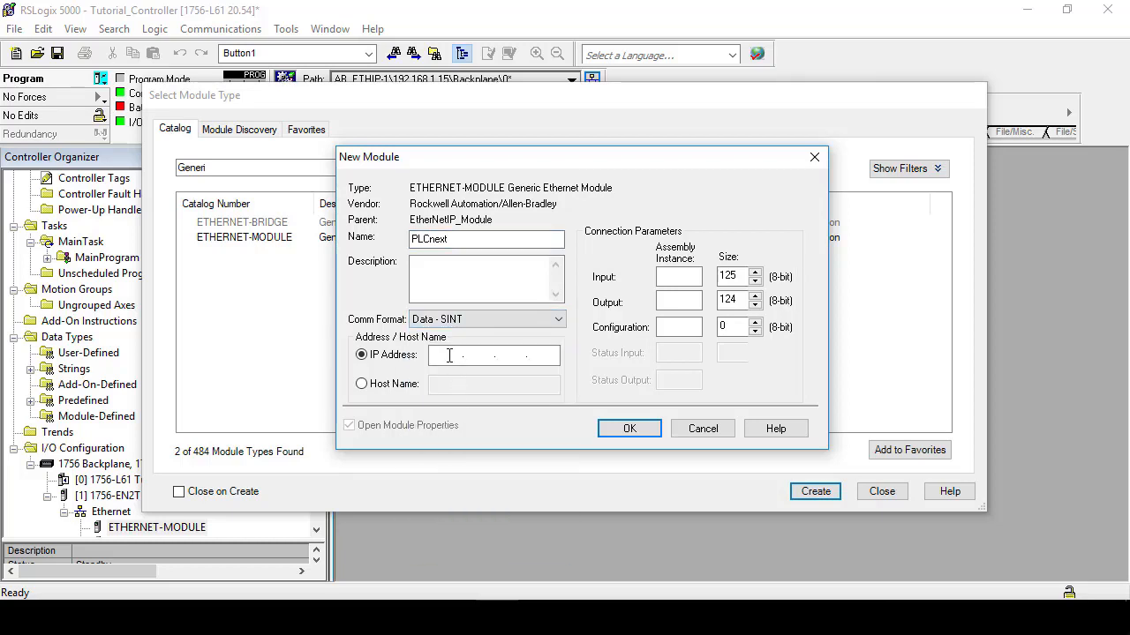
{"action": "type", "text": "192 . 168 . 1 . 10"}
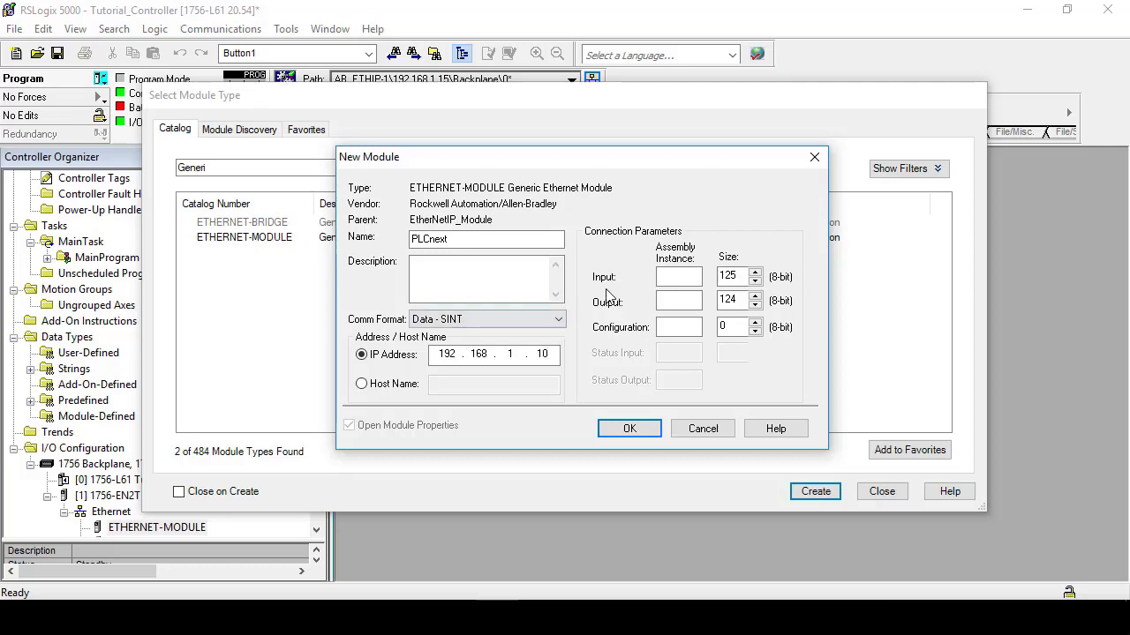
Step: Set input assembly 110/256, output 100/256, configuration 1/0 and confirm creating the module online
{"action": "left_click", "coordinate": [678, 275]}
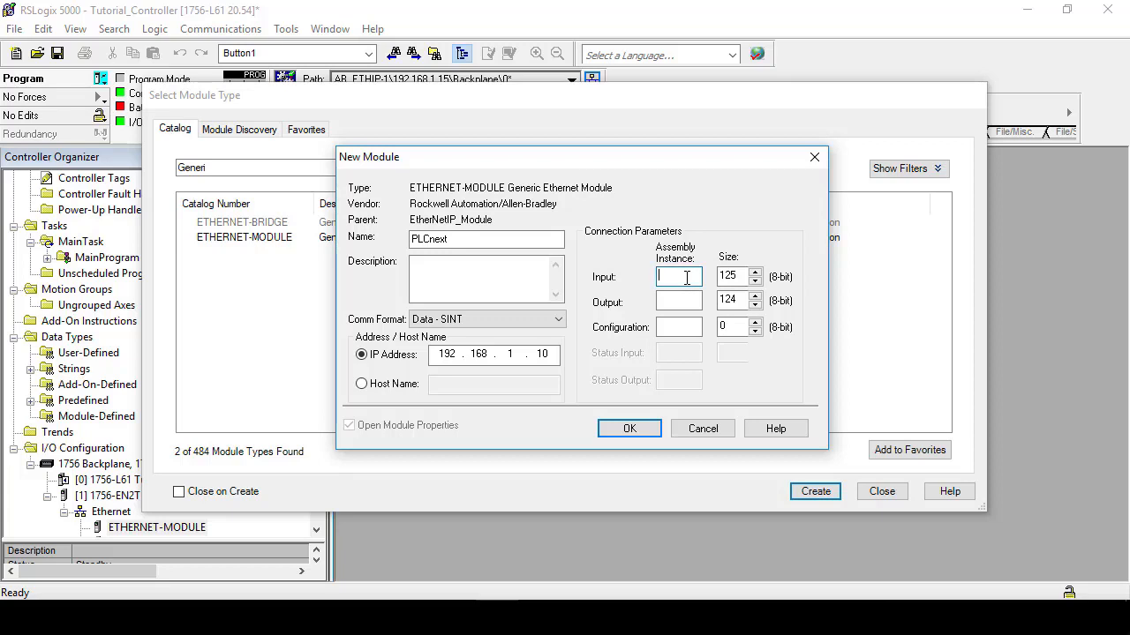
{"action": "type", "text": "110"}
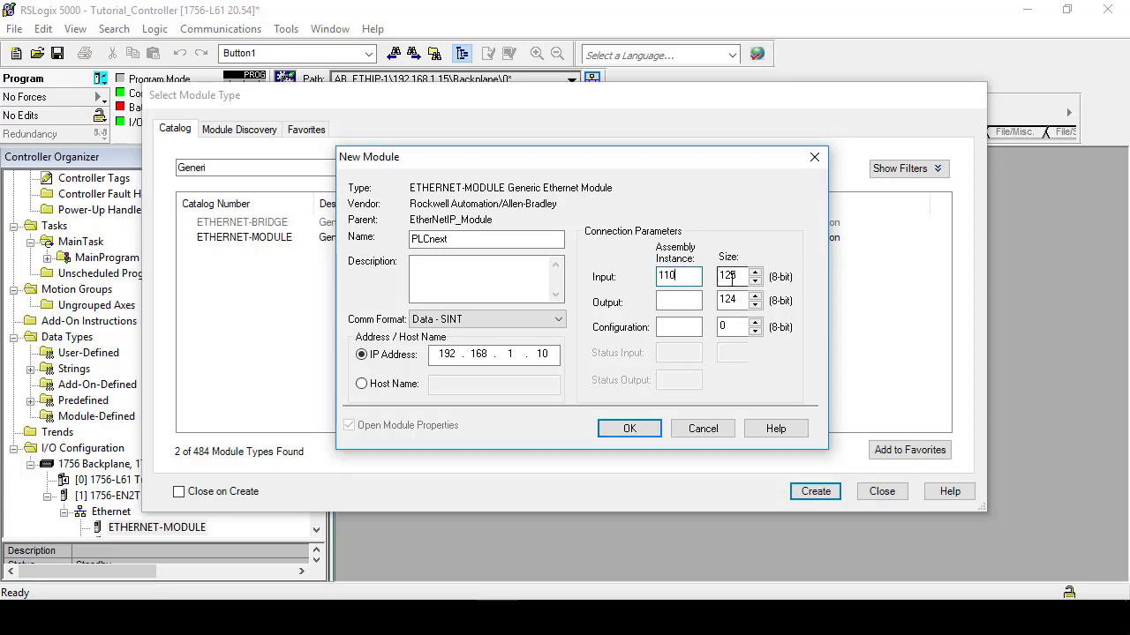
{"action": "type", "text": "256"}
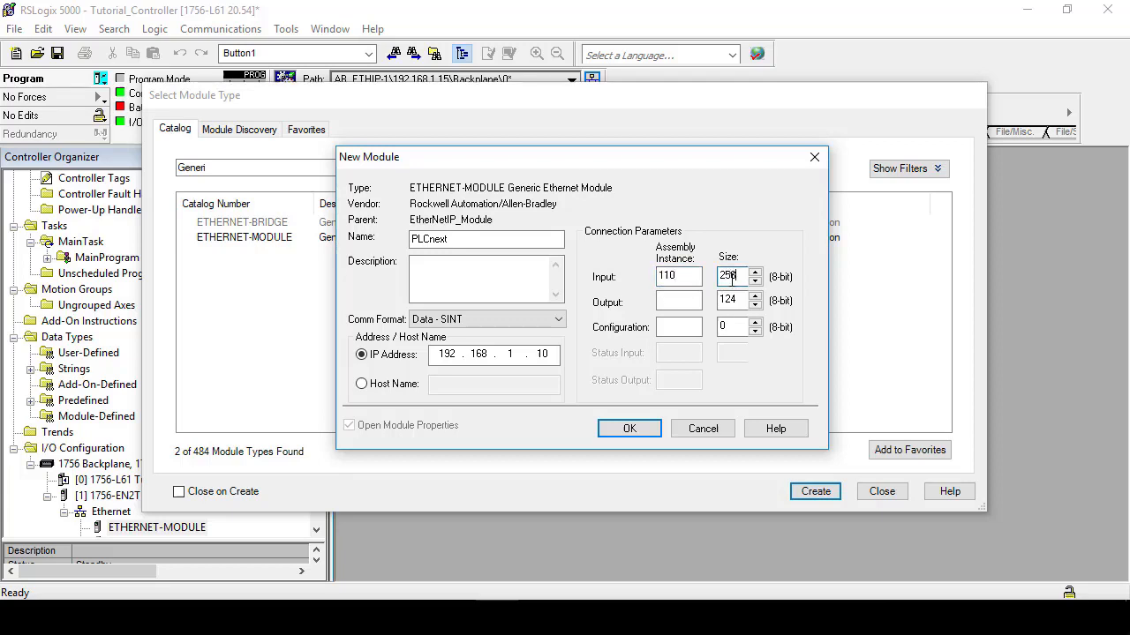
{"action": "type", "text": "100"}
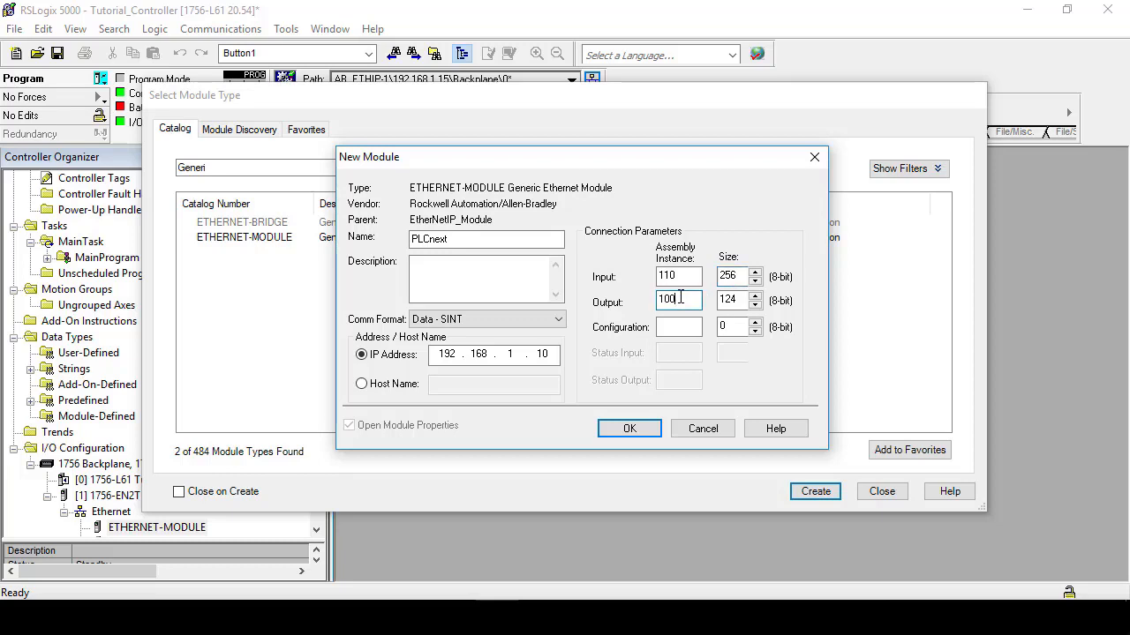
{"action": "left_click", "coordinate": [738, 300]}
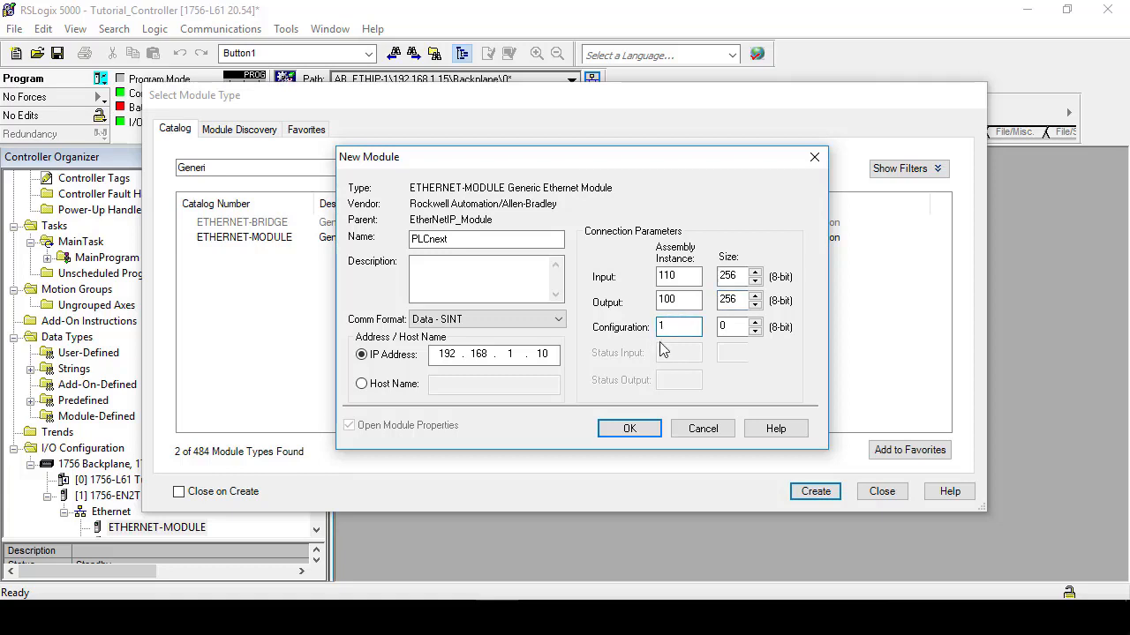
{"action": "left_click", "coordinate": [628, 429]}
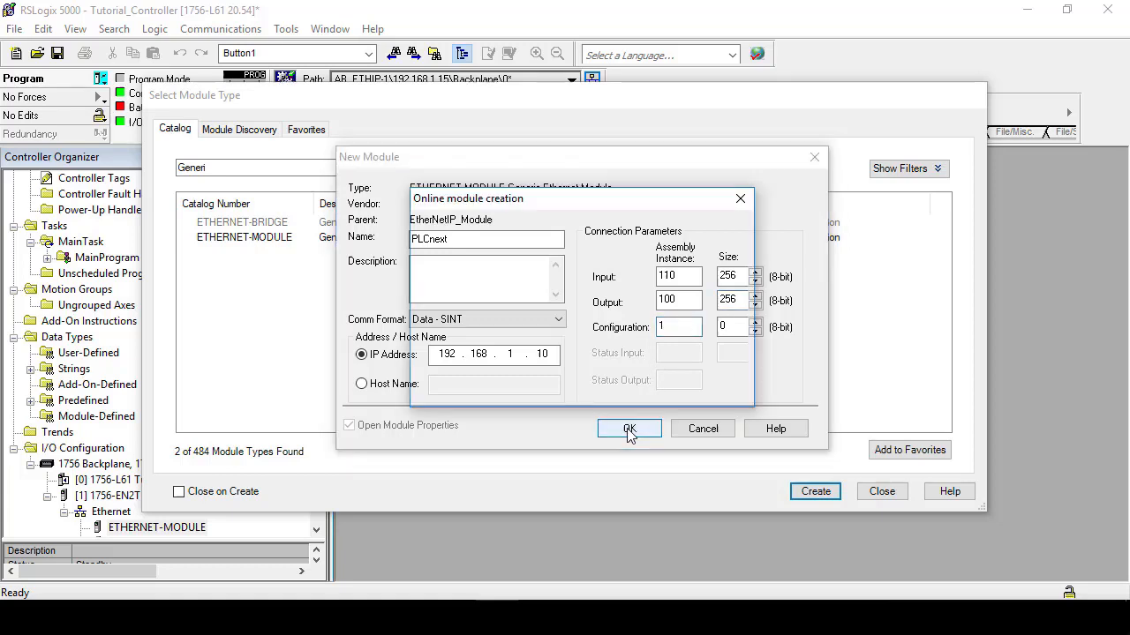
{"action": "left_click", "coordinate": [628, 429]}
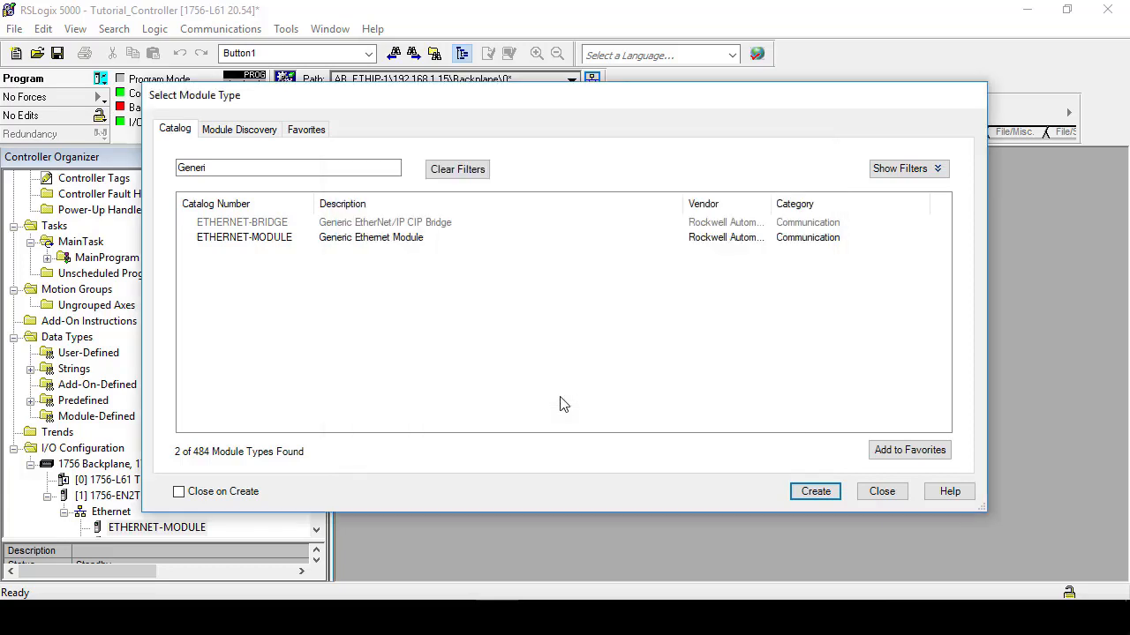
Step: Set the PLCnext module's RPI to 100 ms in its Connection properties and accept the warning
{"action": "left_click", "coordinate": [815, 491]}
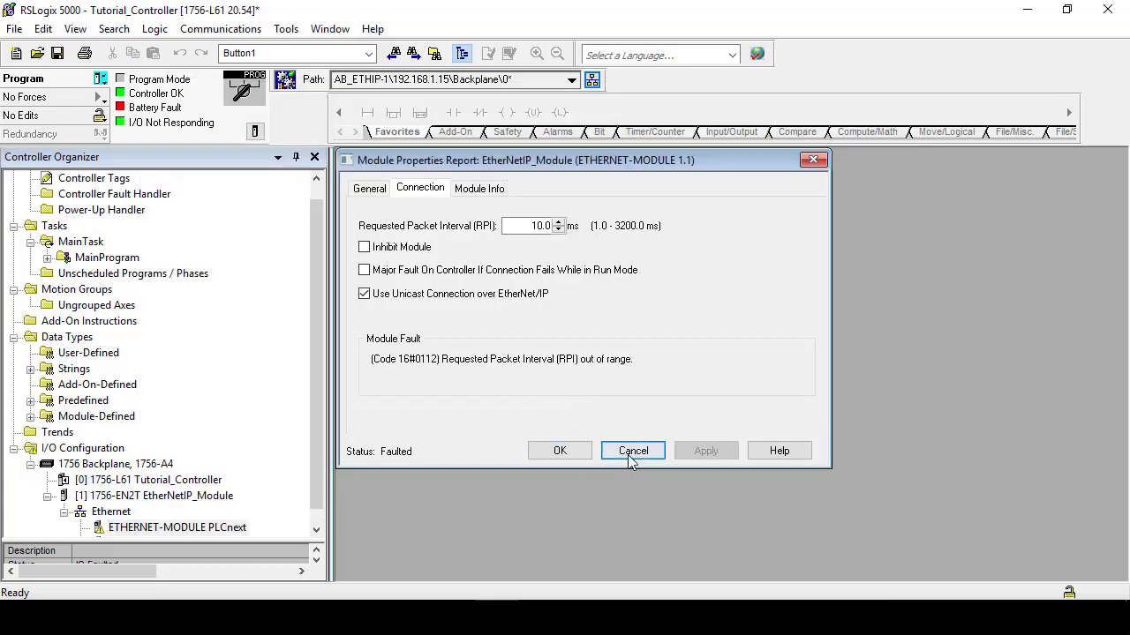
{"action": "left_click", "coordinate": [631, 450]}
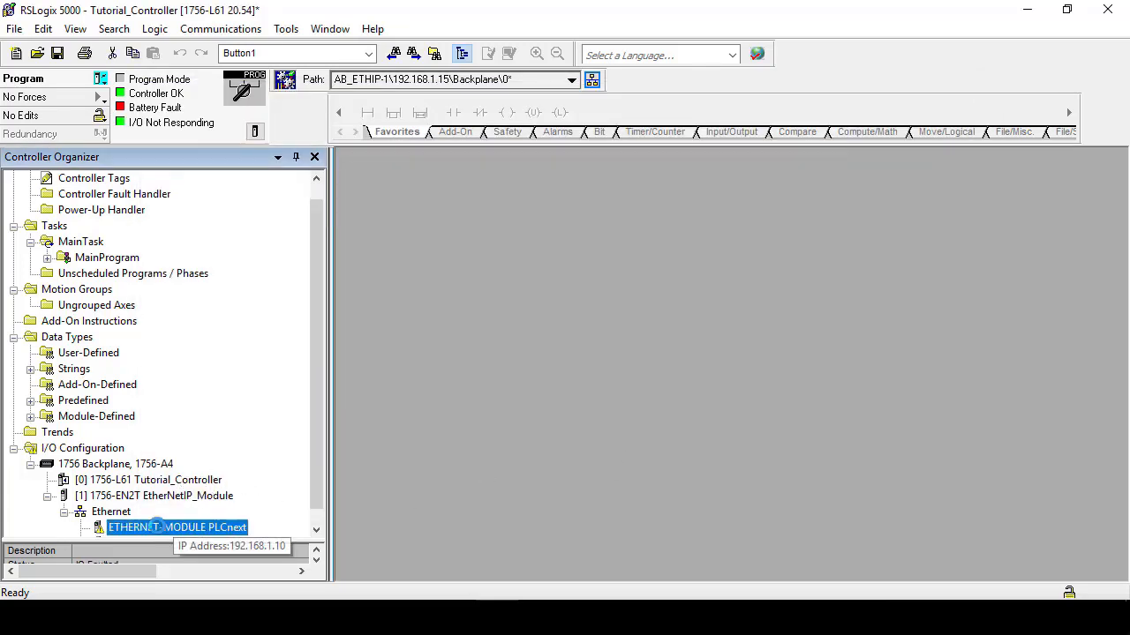
{"action": "double_click", "coordinate": [177, 526]}
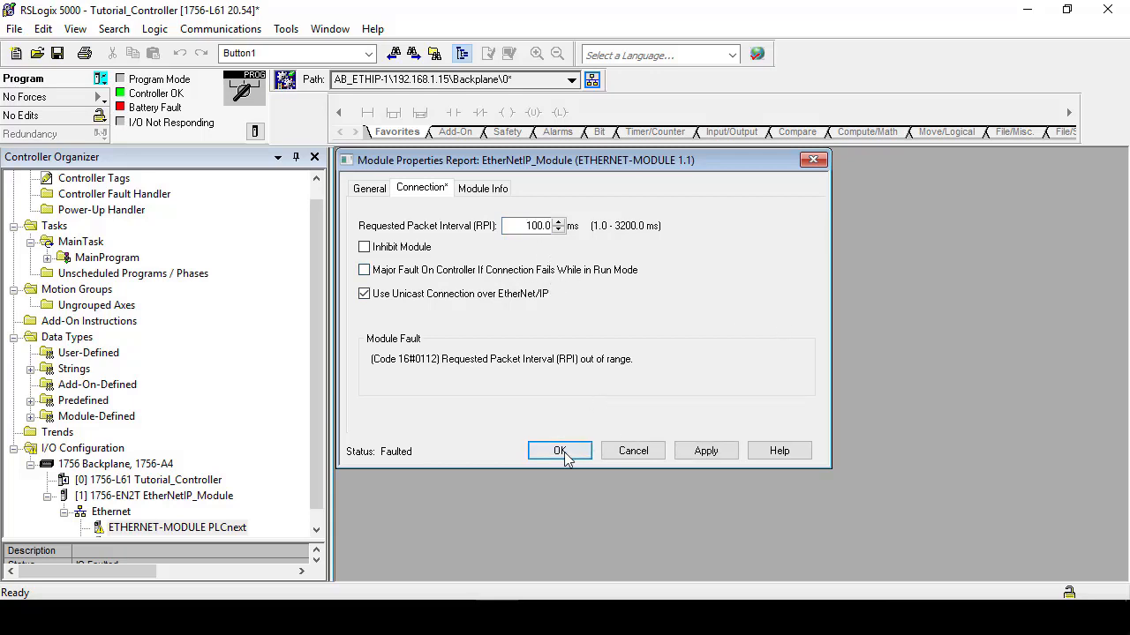
{"action": "left_click", "coordinate": [560, 450]}
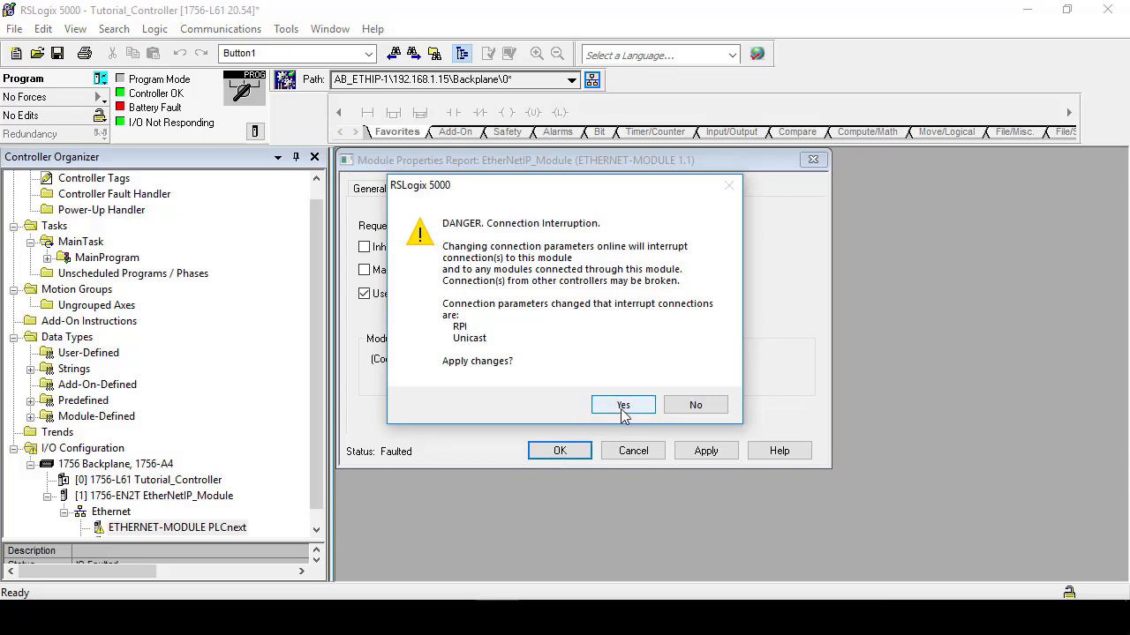
{"action": "left_click", "coordinate": [623, 404]}
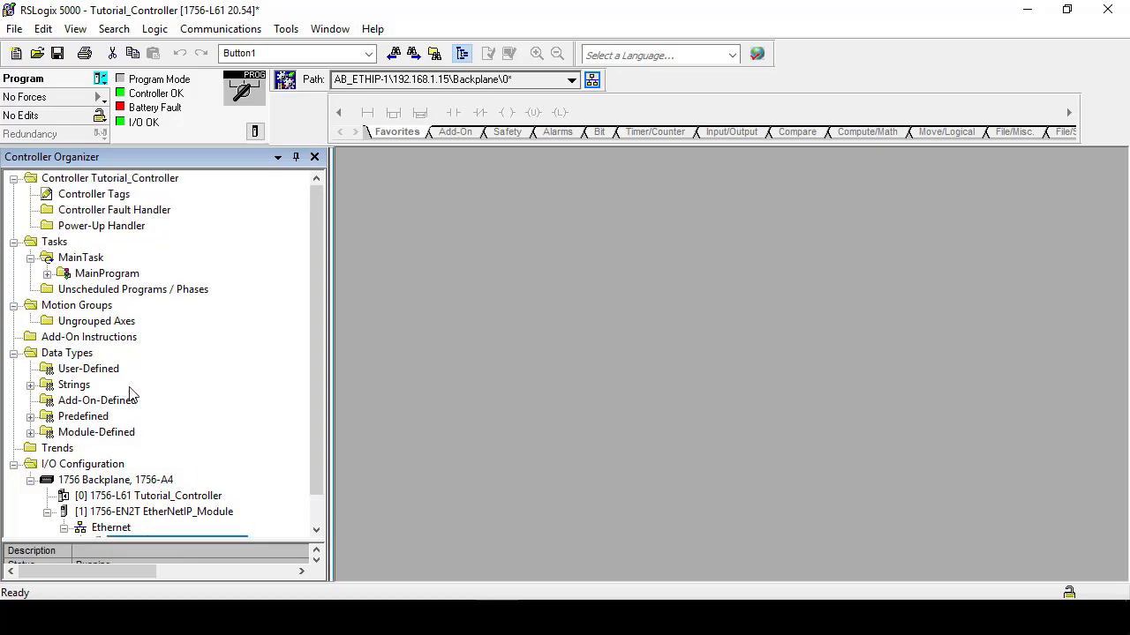
Step: View Controller Tags with PLCnext:C, :I and :O, expanding the 256-element SINT input array
{"action": "double_click", "coordinate": [95, 192]}
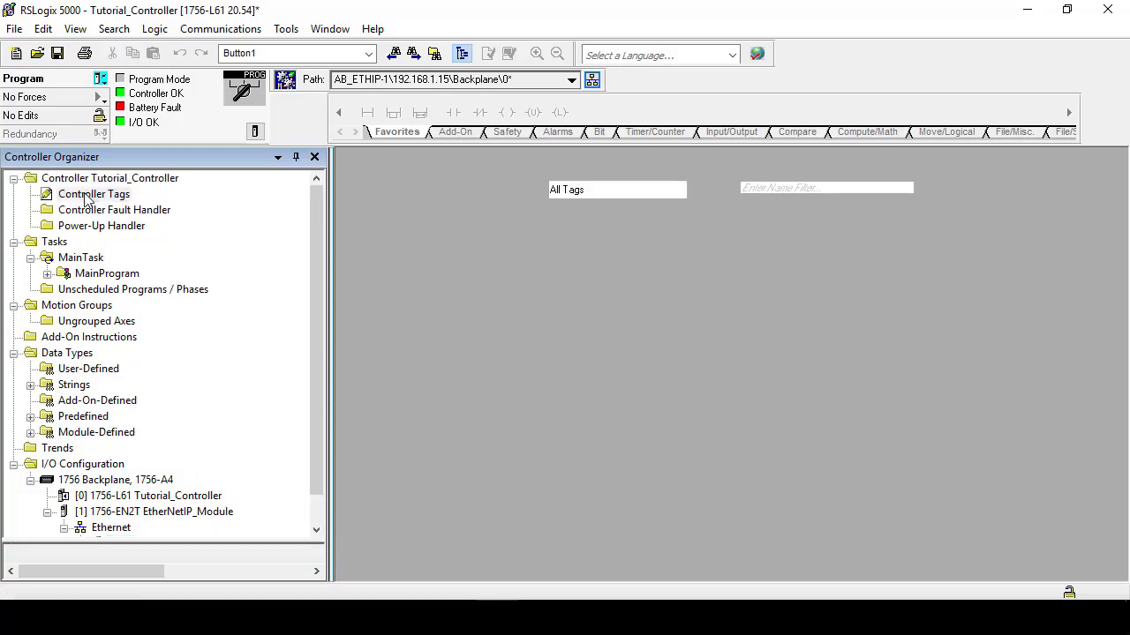
{"action": "double_click", "coordinate": [93, 193]}
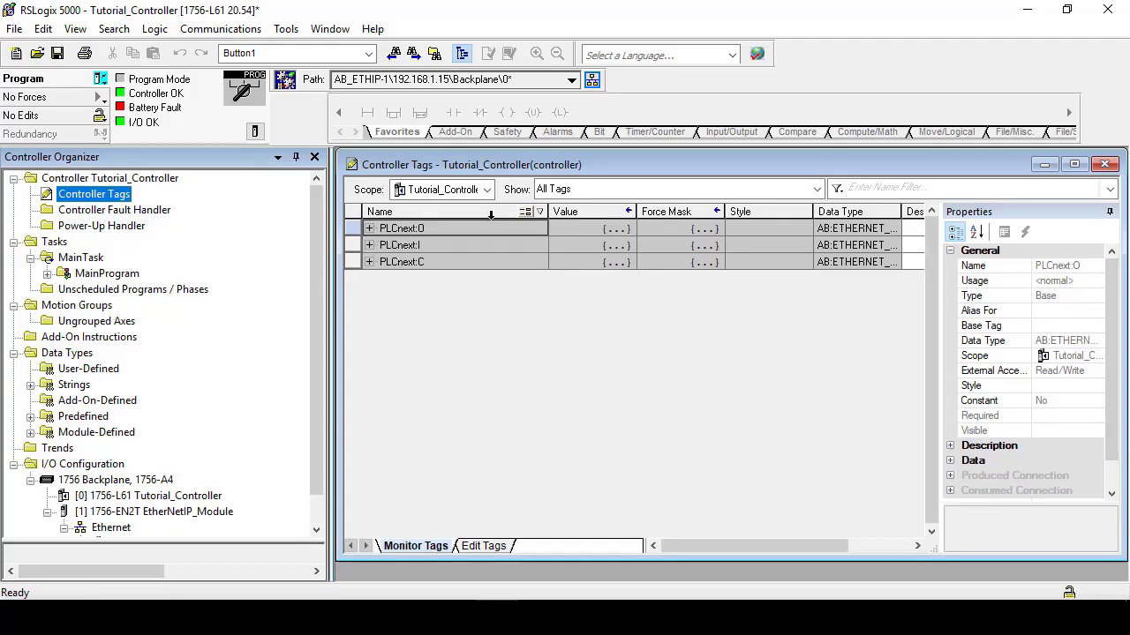
{"action": "left_click", "coordinate": [371, 227]}
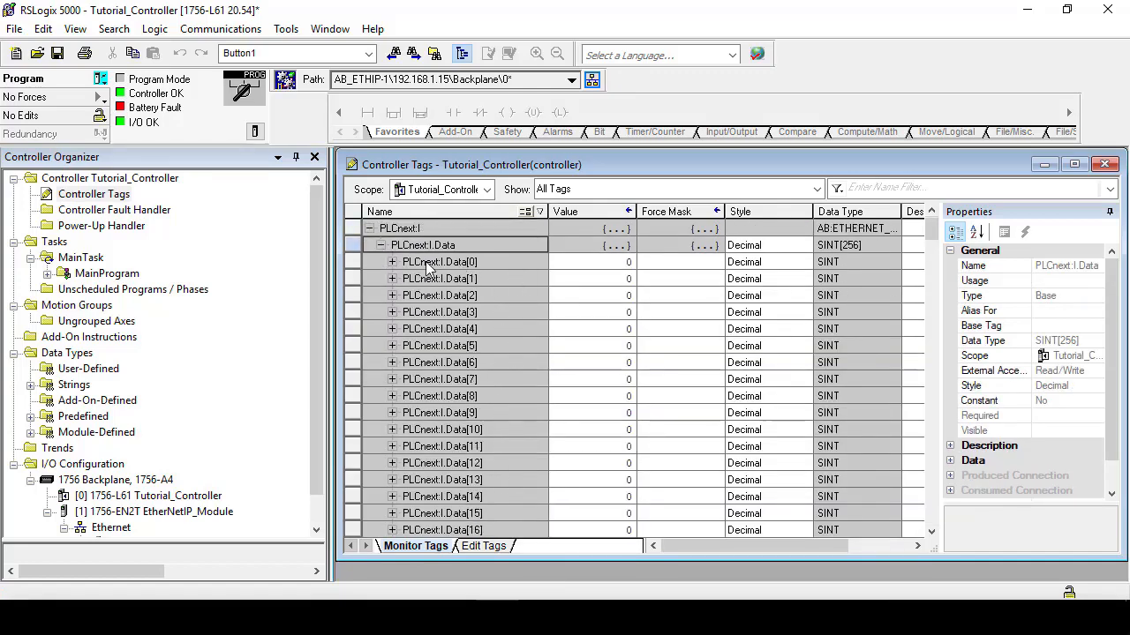
{"action": "left_click", "coordinate": [392, 261]}
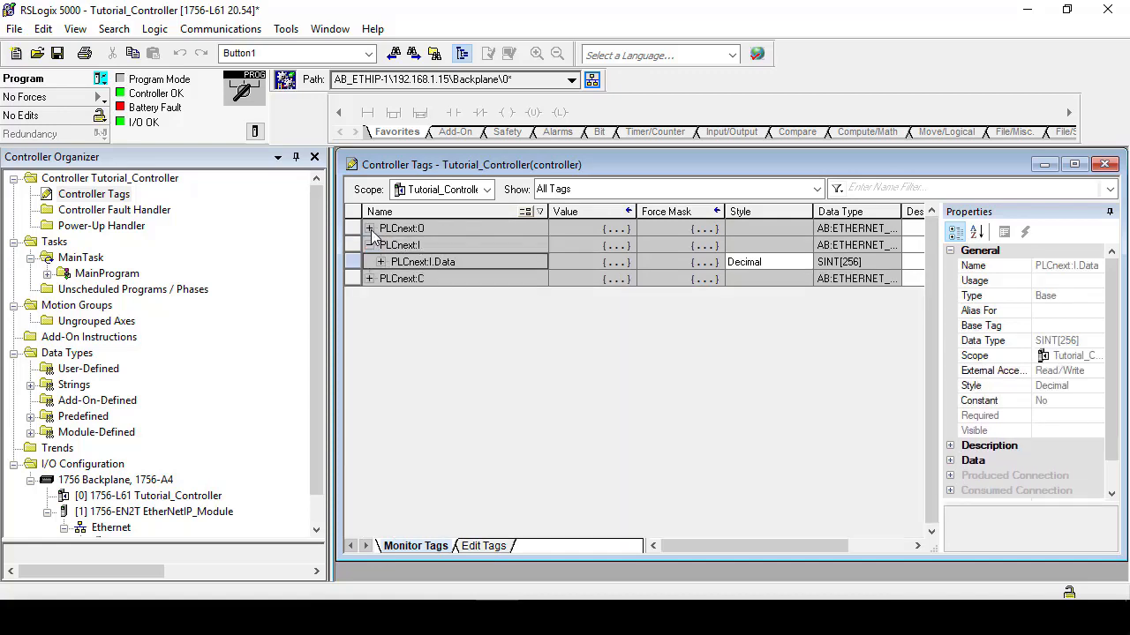
{"action": "left_click", "coordinate": [370, 243]}
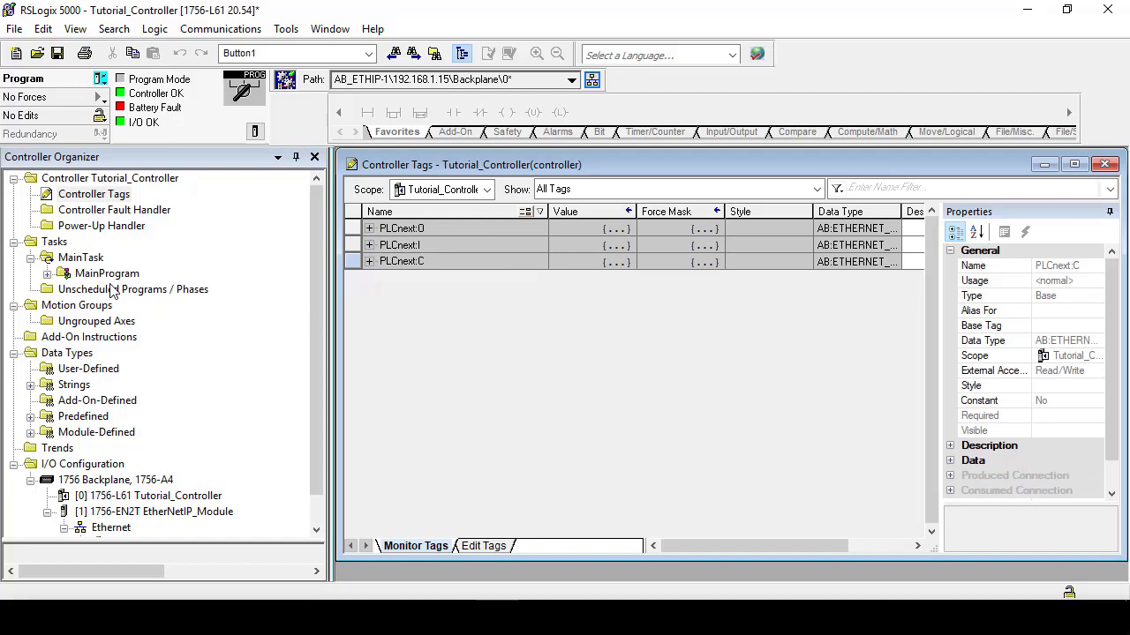
Step: Add BOOL program tags Button_1 and Button_2 to MainProgram in Edit Tags
{"action": "left_click", "coordinate": [106, 271]}
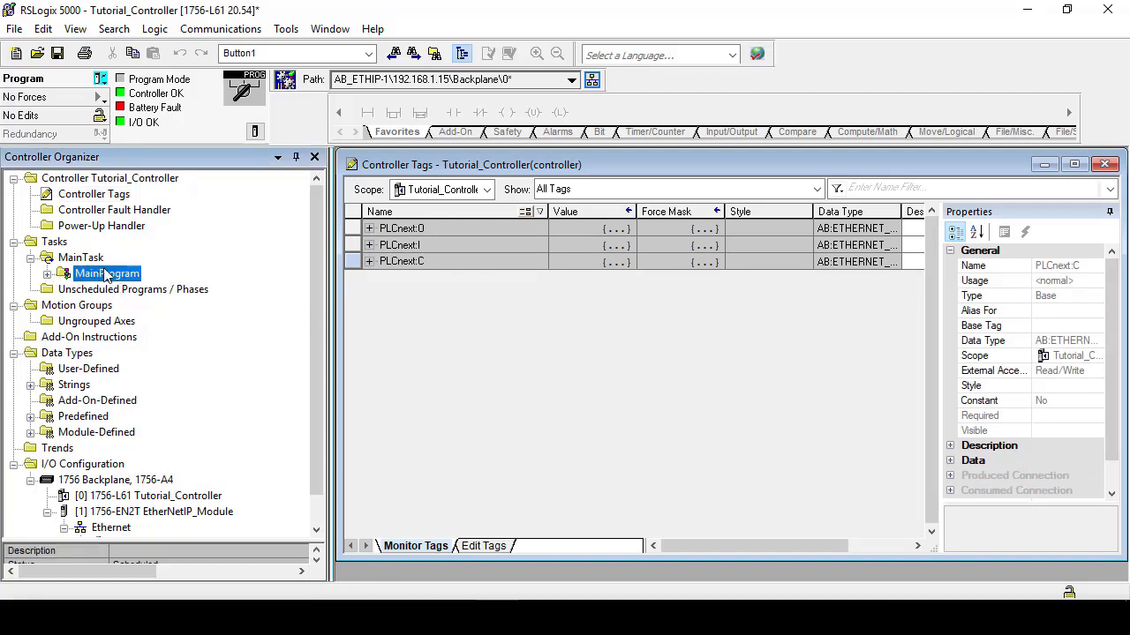
{"action": "left_click", "coordinate": [50, 274]}
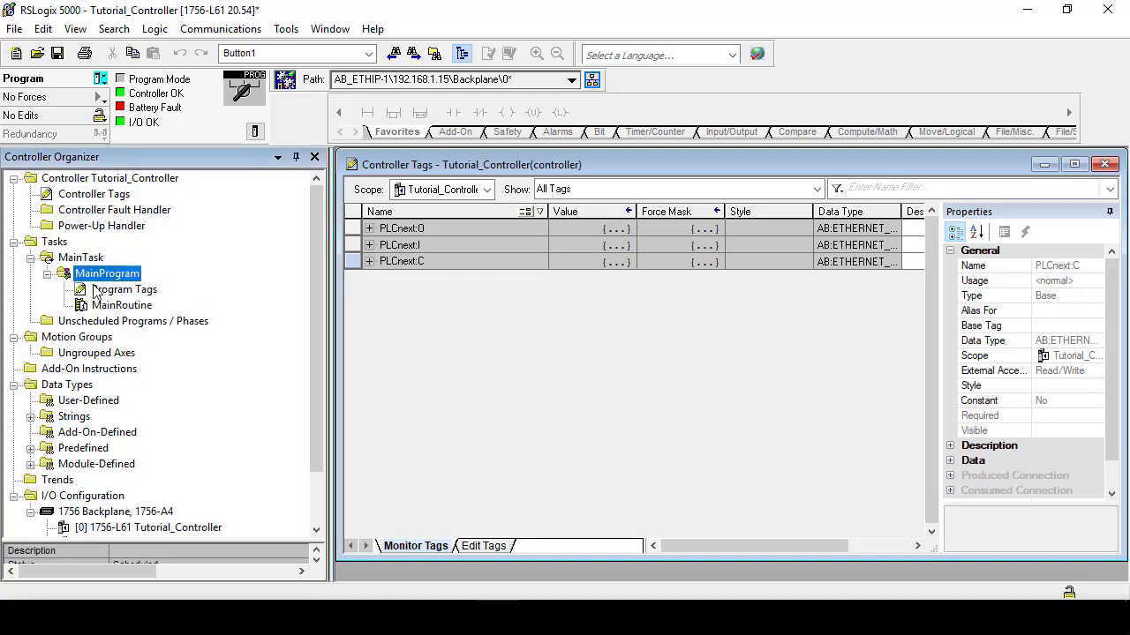
{"action": "double_click", "coordinate": [123, 289]}
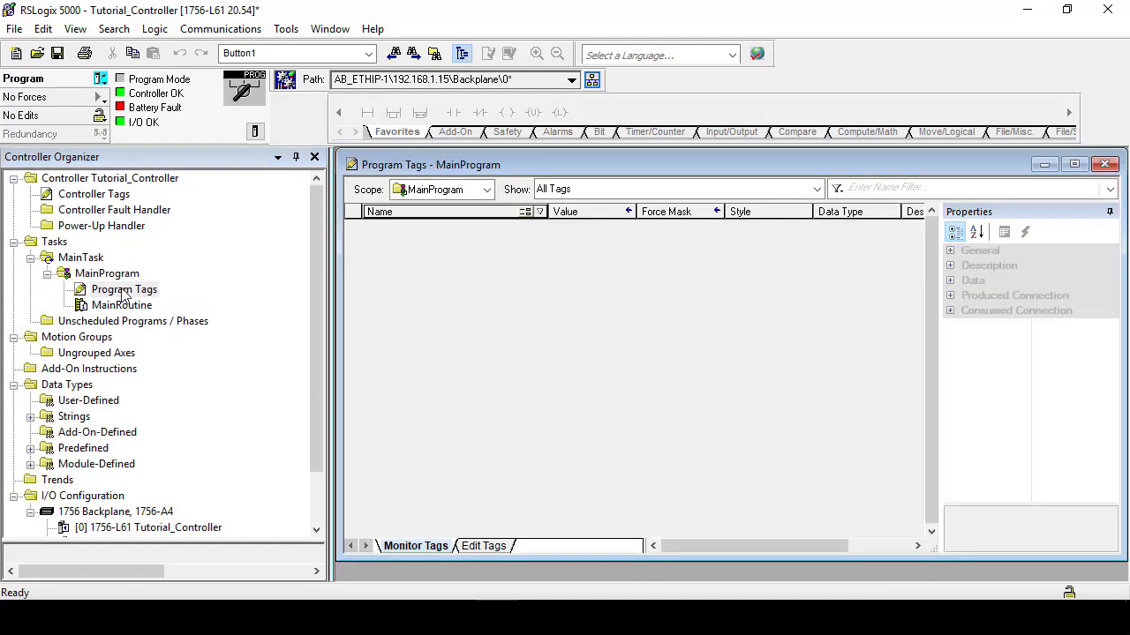
{"action": "left_click", "coordinate": [484, 545]}
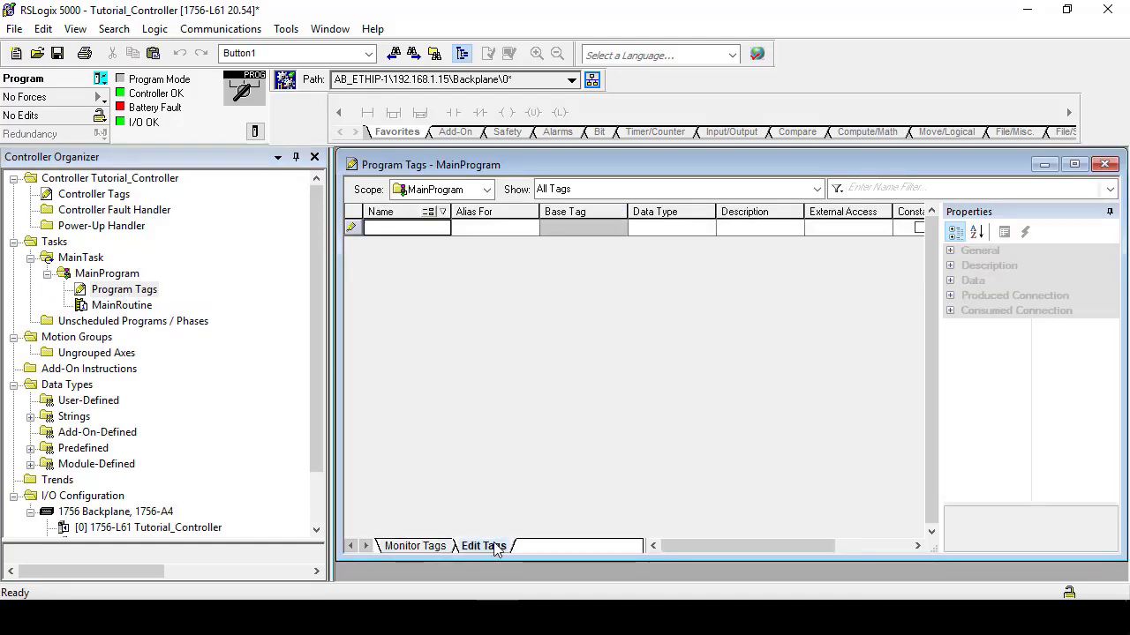
{"action": "type", "text": "Button_2"}
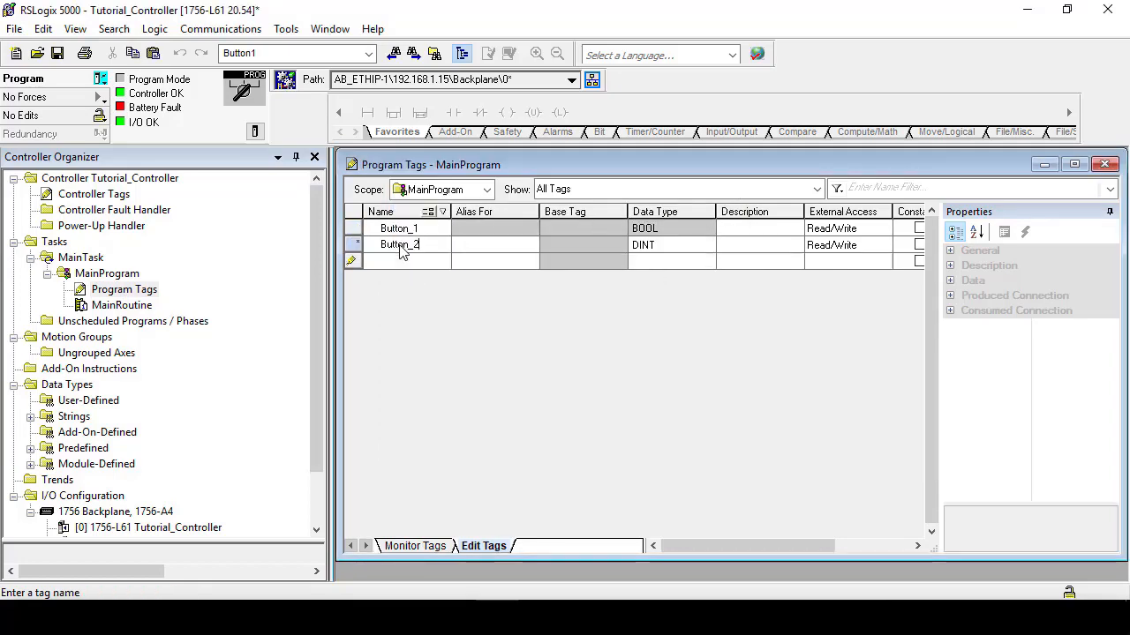
{"action": "double_click", "coordinate": [122, 304]}
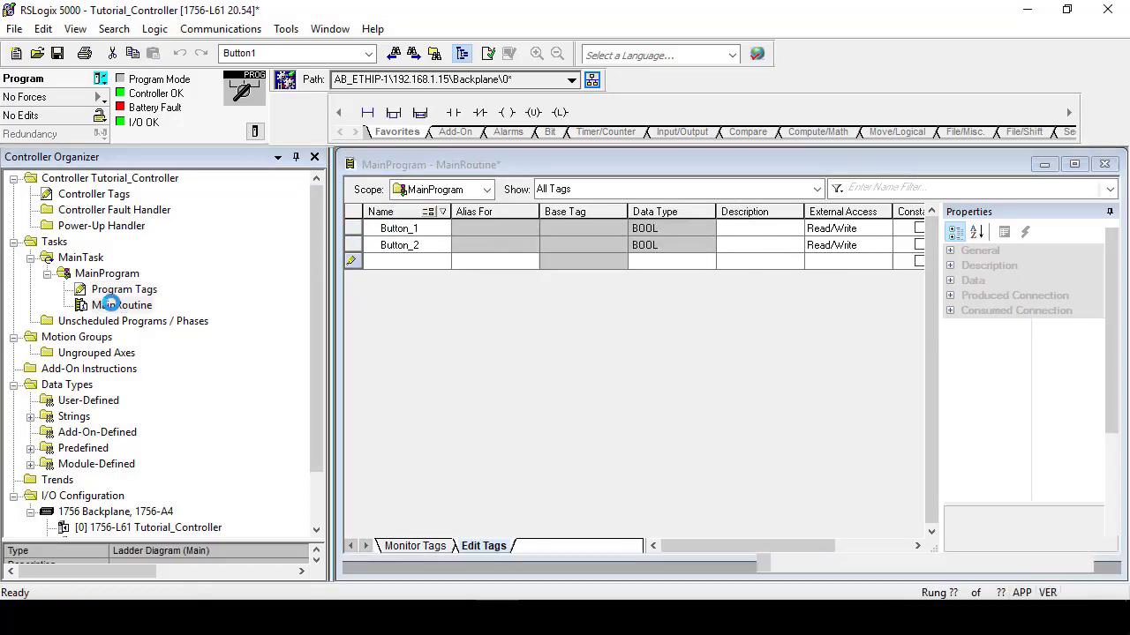
Step: Add MainRoutine rungs with XIC PLCnext:I.Data[0].0 and .1 driving OTE Button_1 and Button_2
{"action": "double_click", "coordinate": [121, 304]}
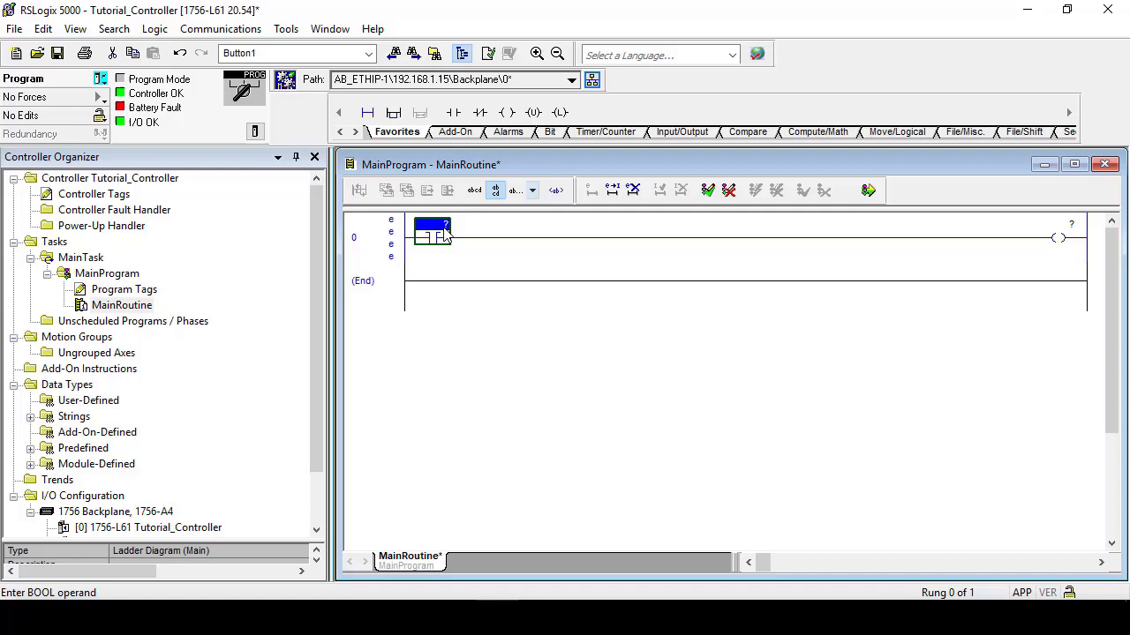
{"action": "left_click", "coordinate": [433, 229]}
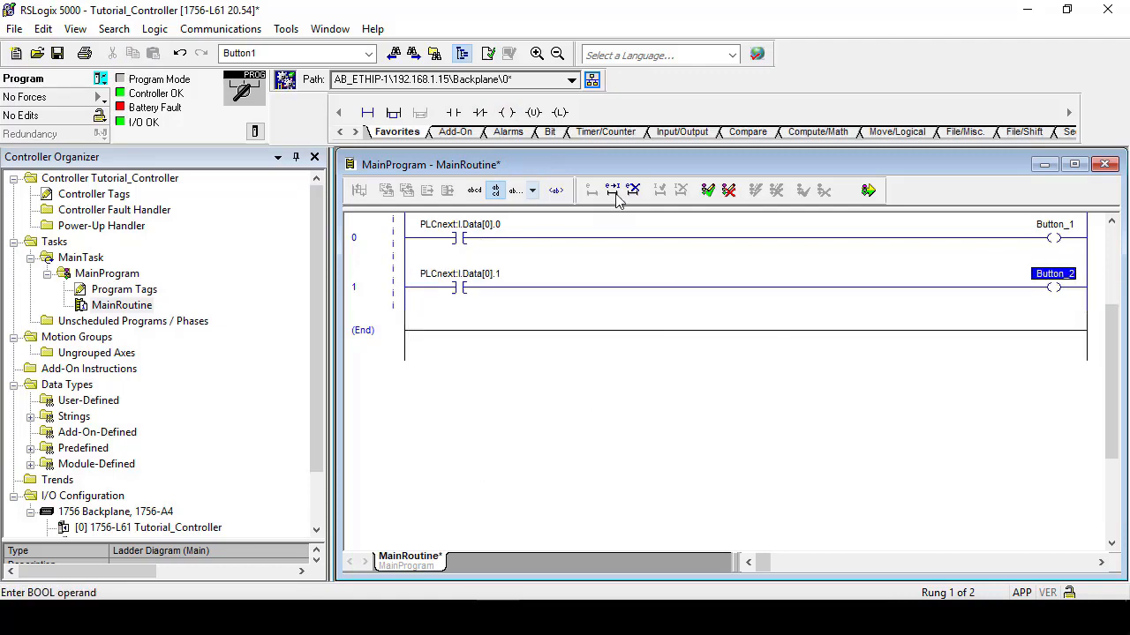
{"action": "left_click", "coordinate": [57, 53]}
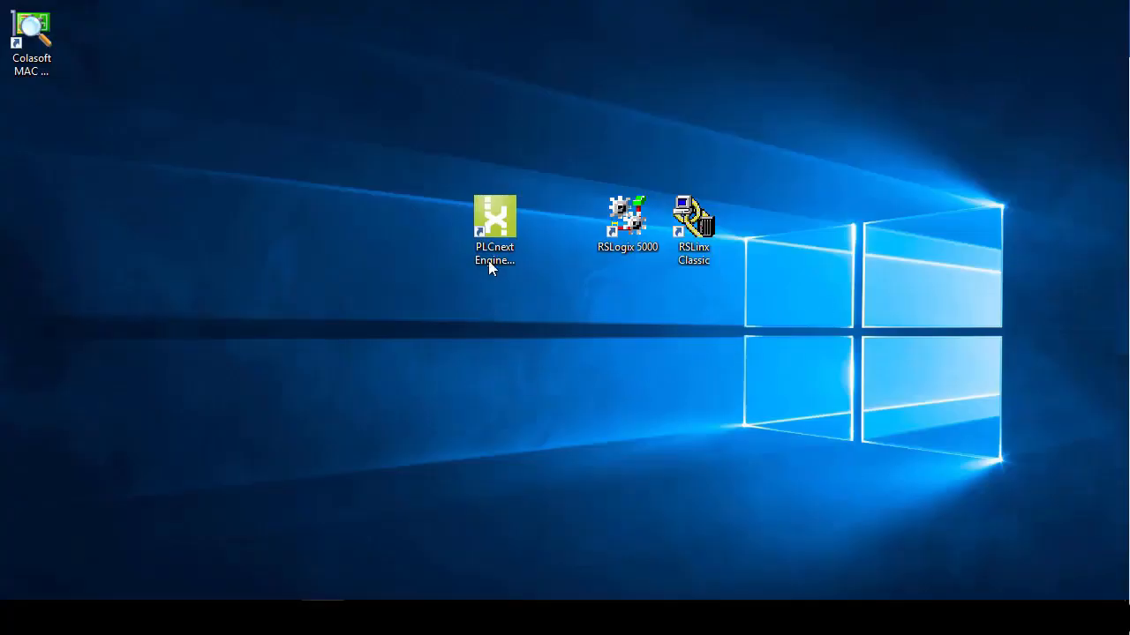
Step: Launch PLCnext Engineer 2019.3, open the EIP_demo_tutorial project and close the Project overview
{"action": "left_click", "coordinate": [494, 216]}
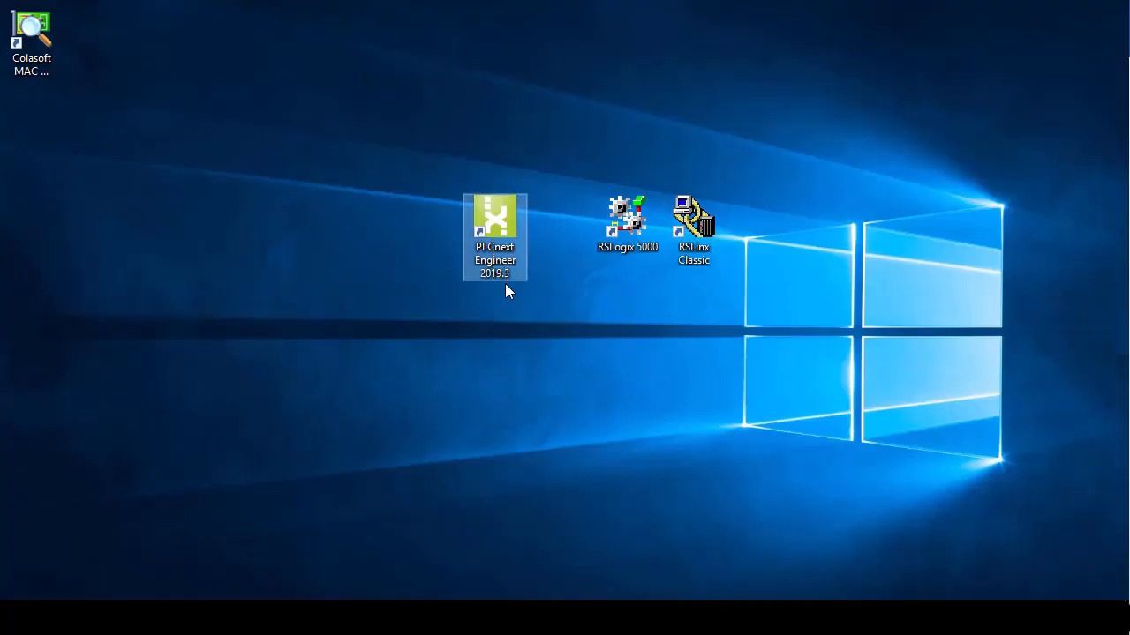
{"action": "double_click", "coordinate": [494, 215]}
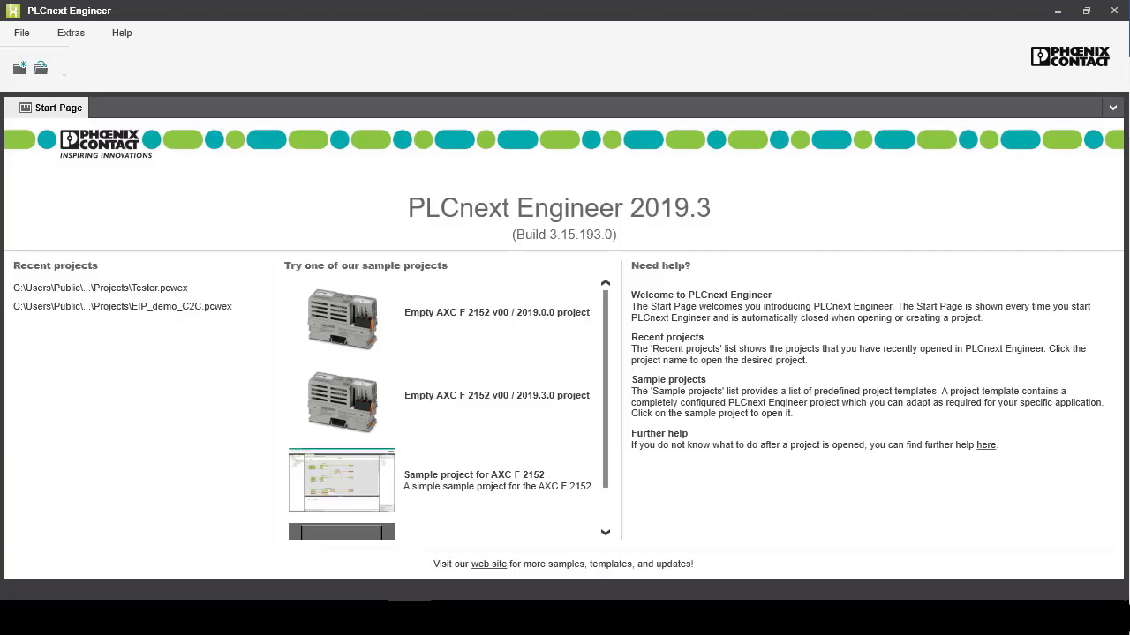
{"action": "mouse_move", "coordinate": [498, 406]}
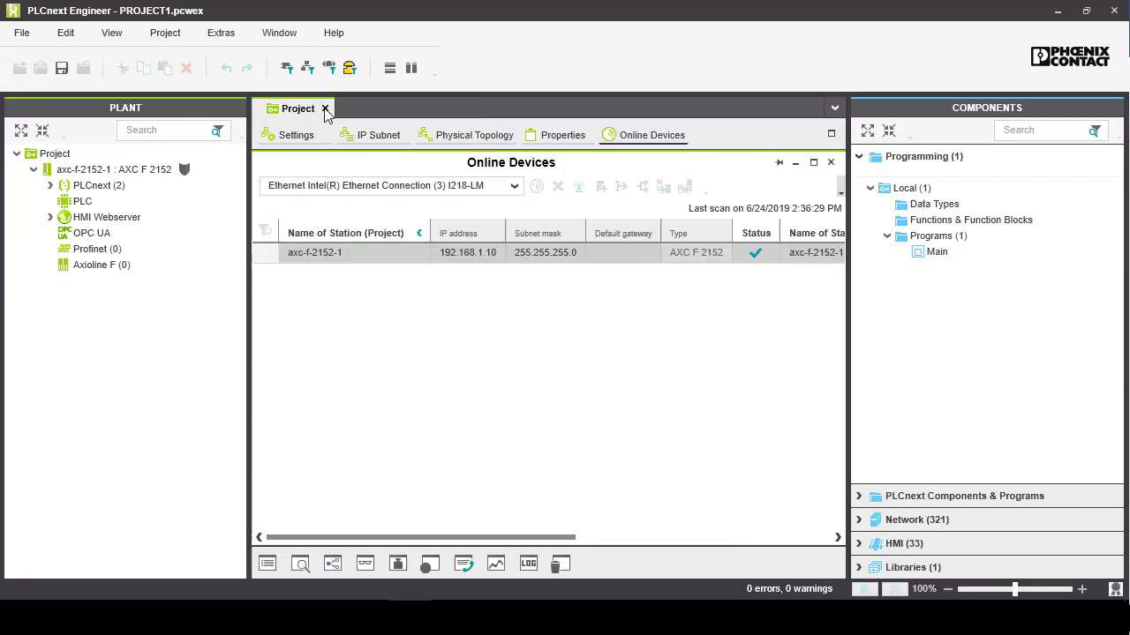
{"action": "left_click", "coordinate": [325, 108]}
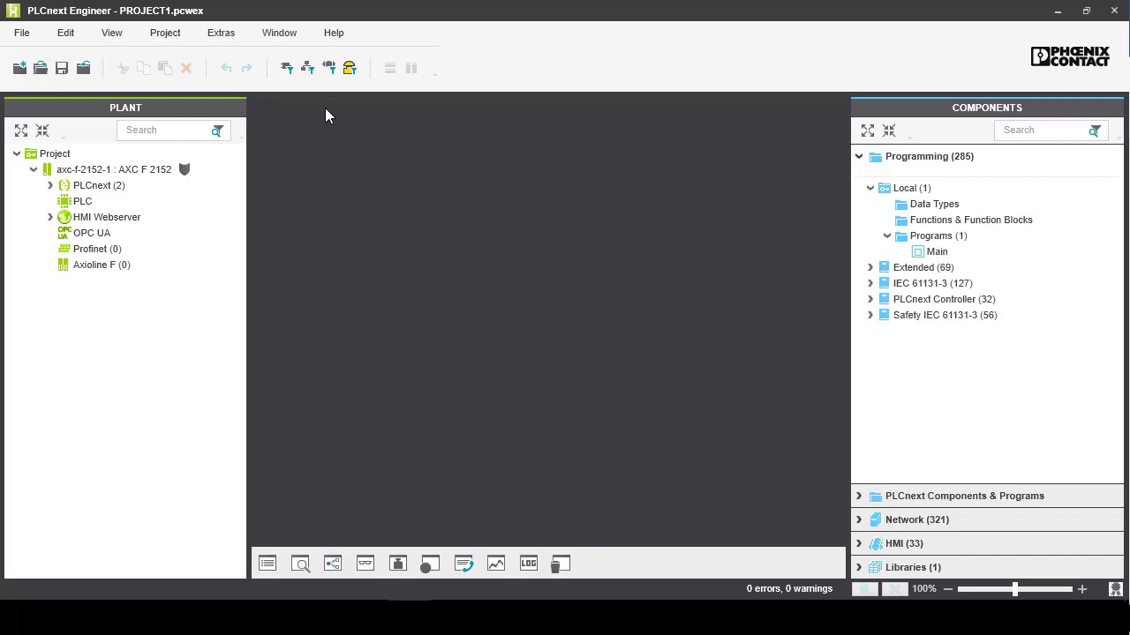
{"action": "double_click", "coordinate": [113, 169]}
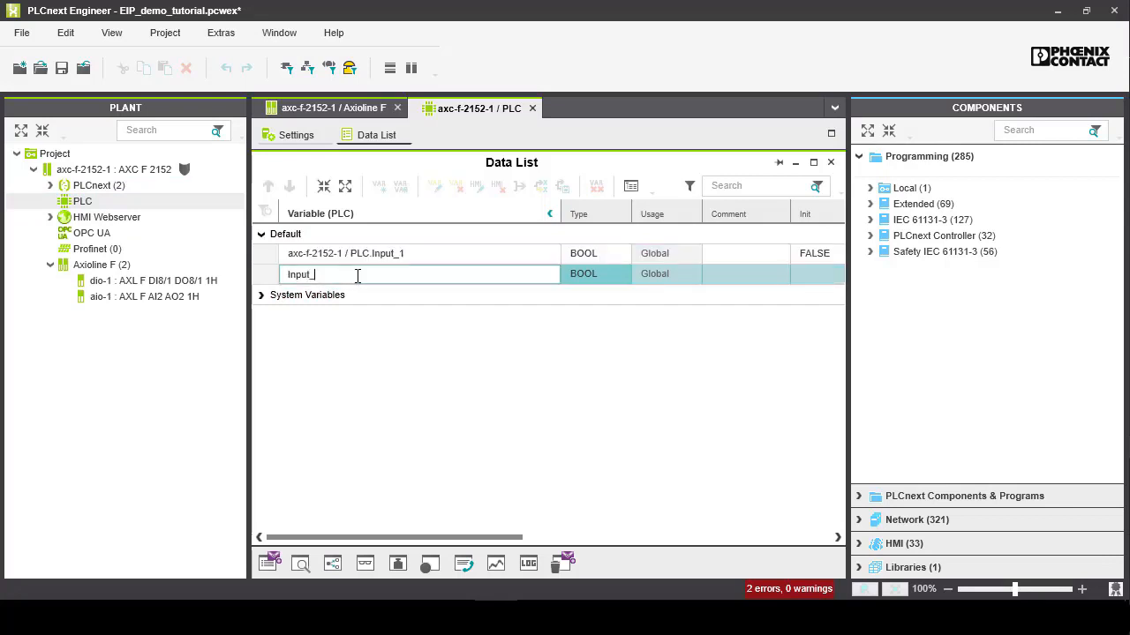
Step: Finish adding global BOOL variables Input_1 and Input_2 in the PLC data list
{"action": "left_click", "coordinate": [335, 107]}
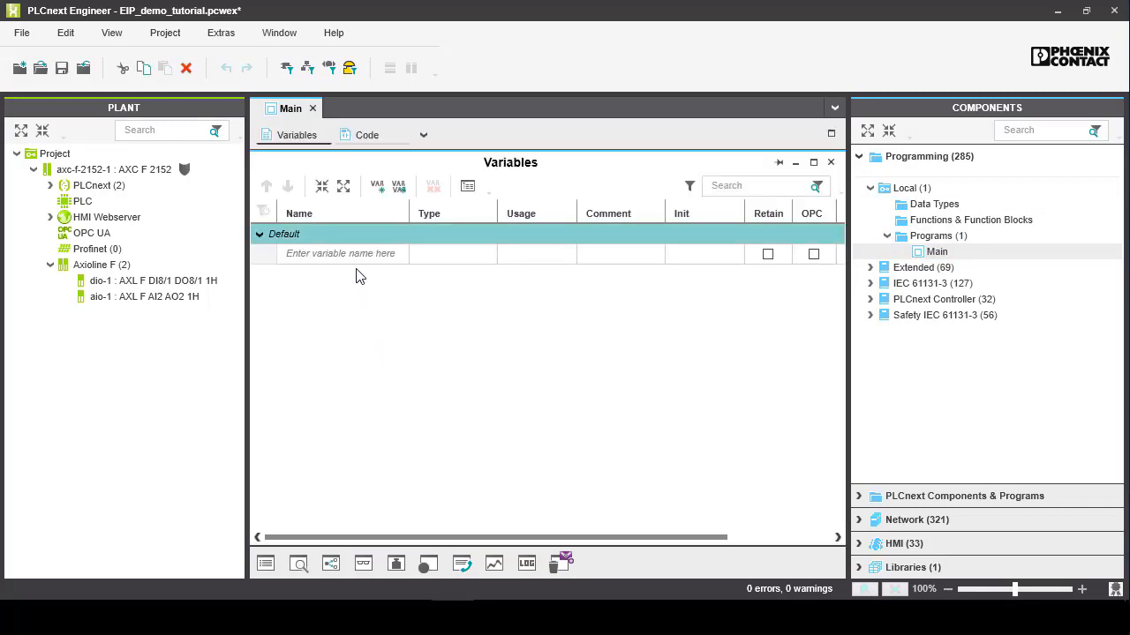
Step: Add external variables Input_1, Input_2 and EIPD_OUTPUTS to Main from the autocomplete list
{"action": "left_click", "coordinate": [341, 254]}
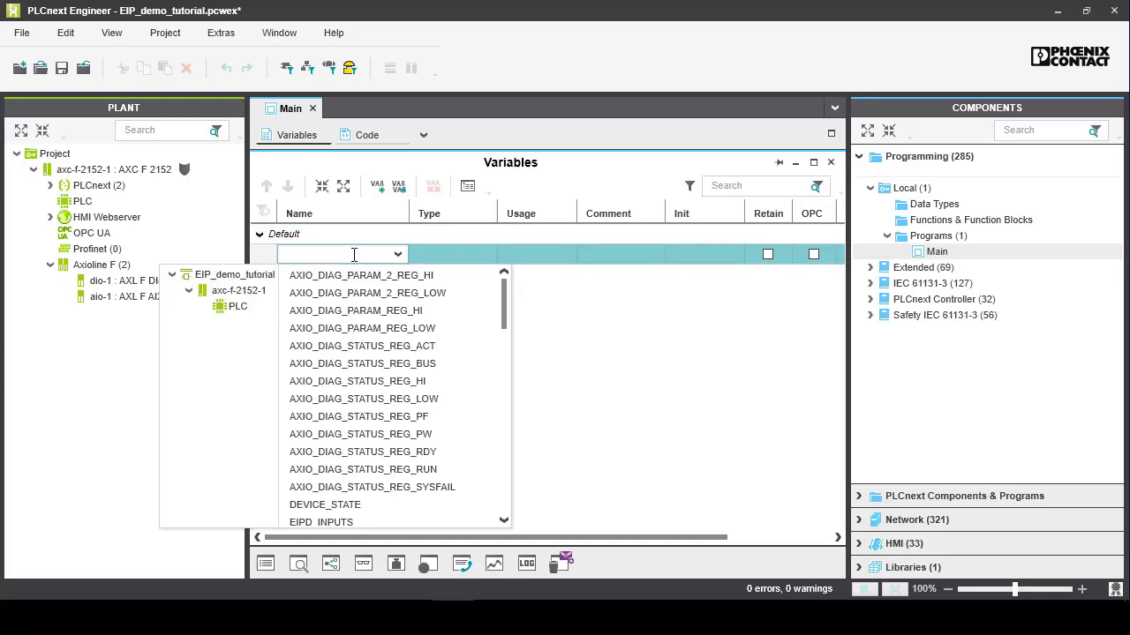
{"action": "type", "text": "Input"}
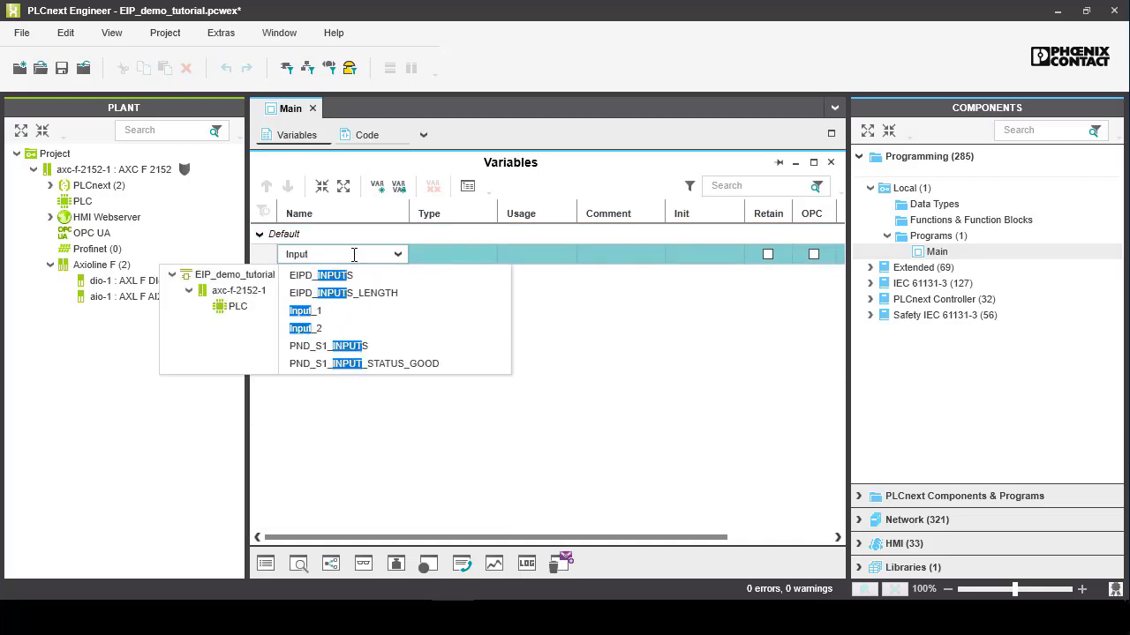
{"action": "left_click", "coordinate": [303, 311]}
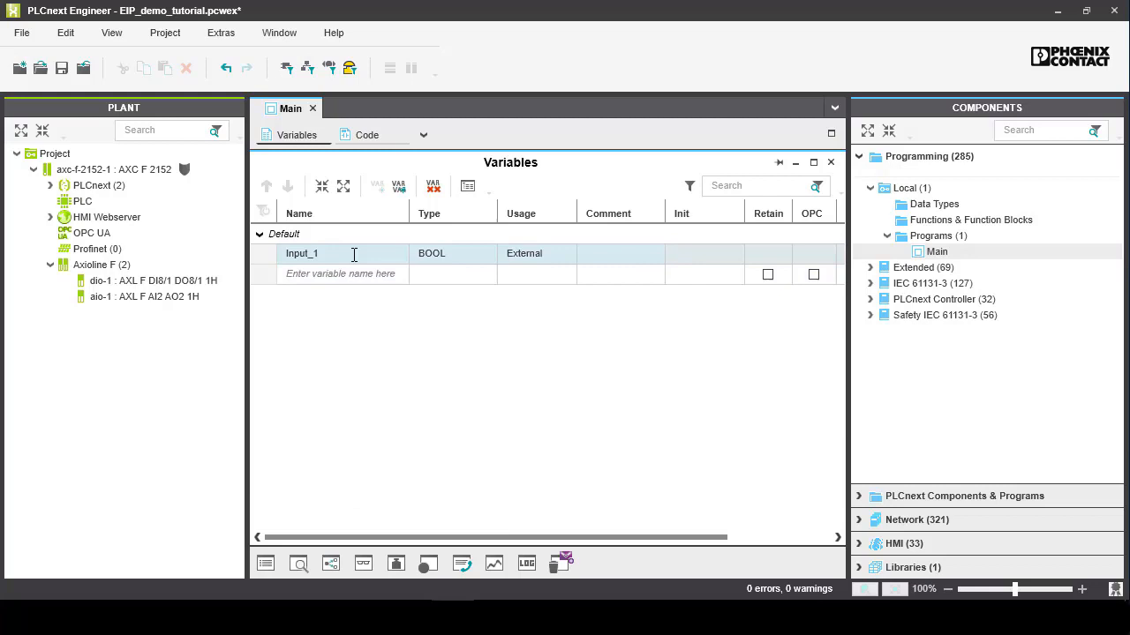
{"action": "left_click", "coordinate": [351, 274]}
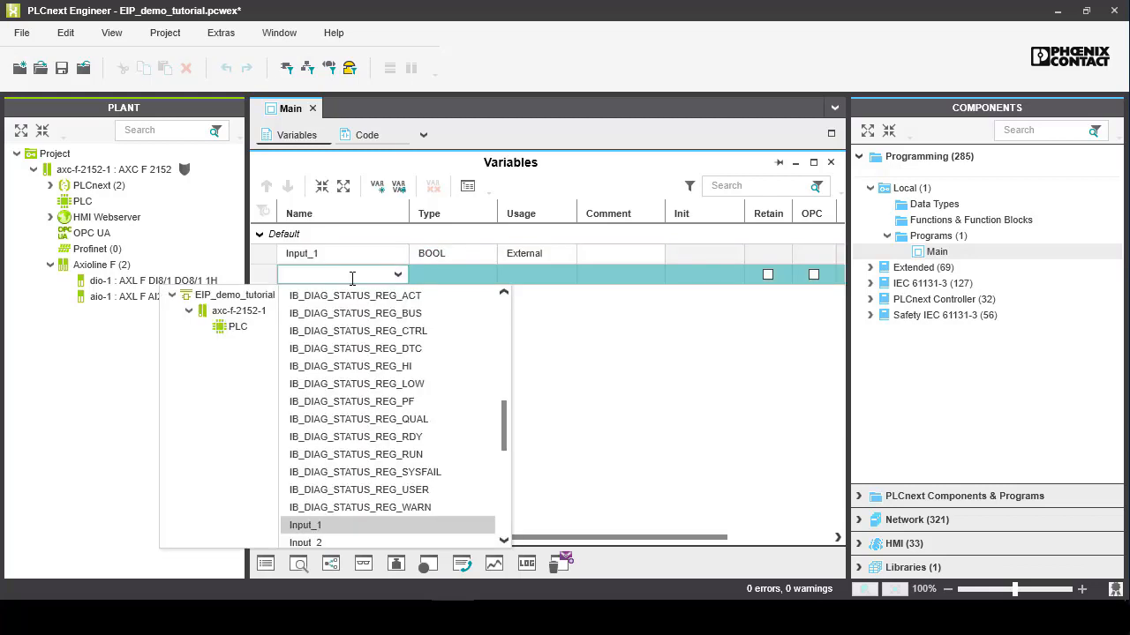
{"action": "type", "text": "Input_2"}
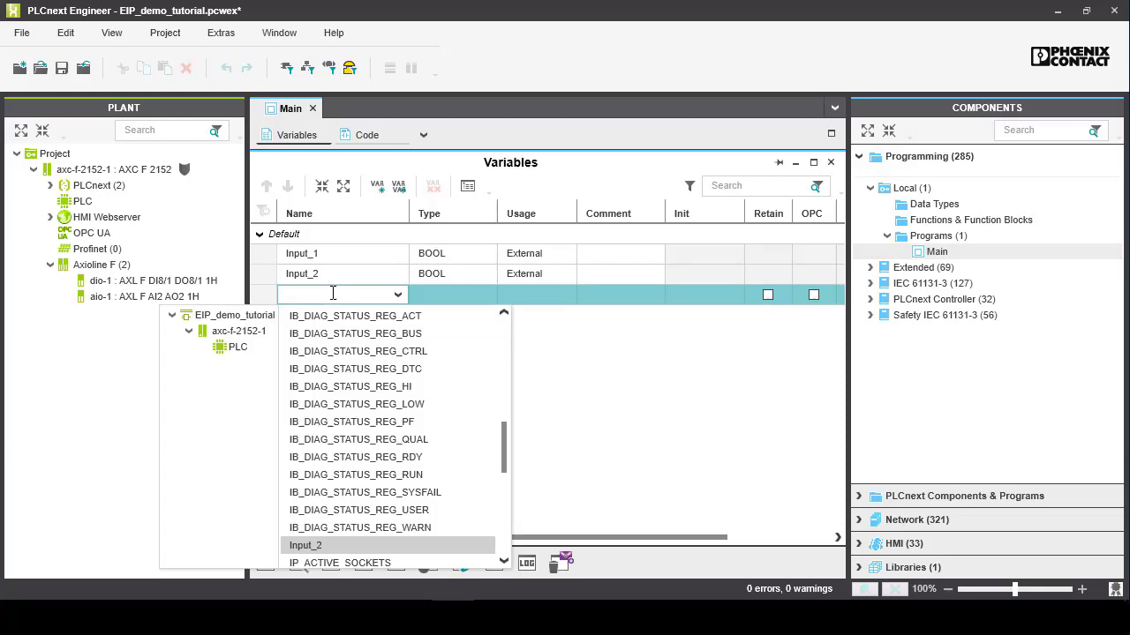
{"action": "type", "text": "EIPD_"}
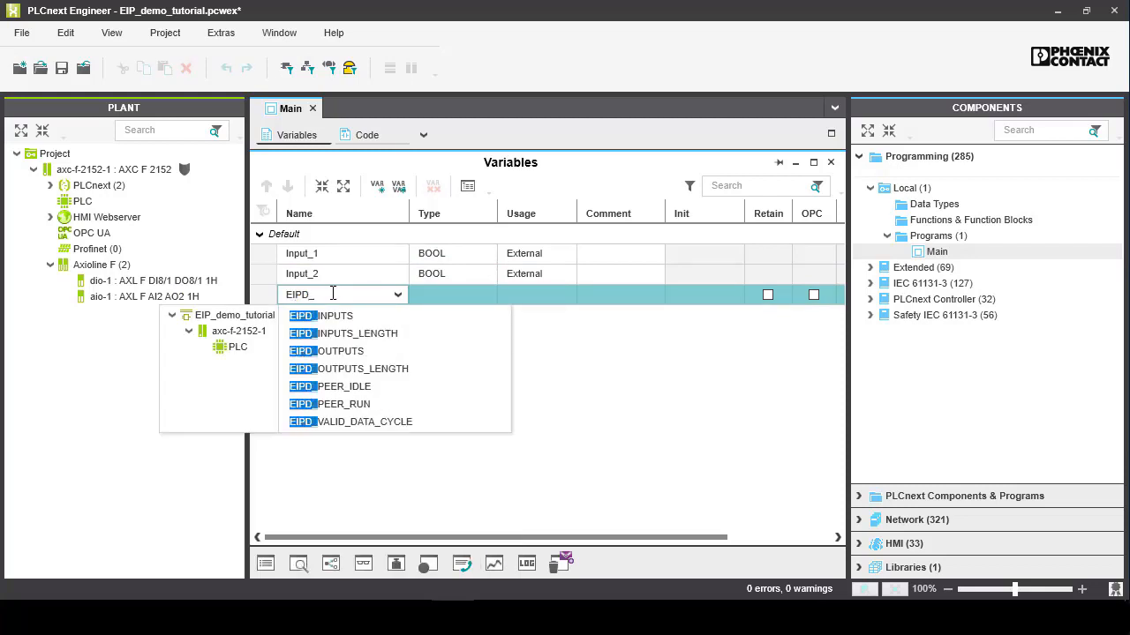
{"action": "left_click", "coordinate": [339, 349]}
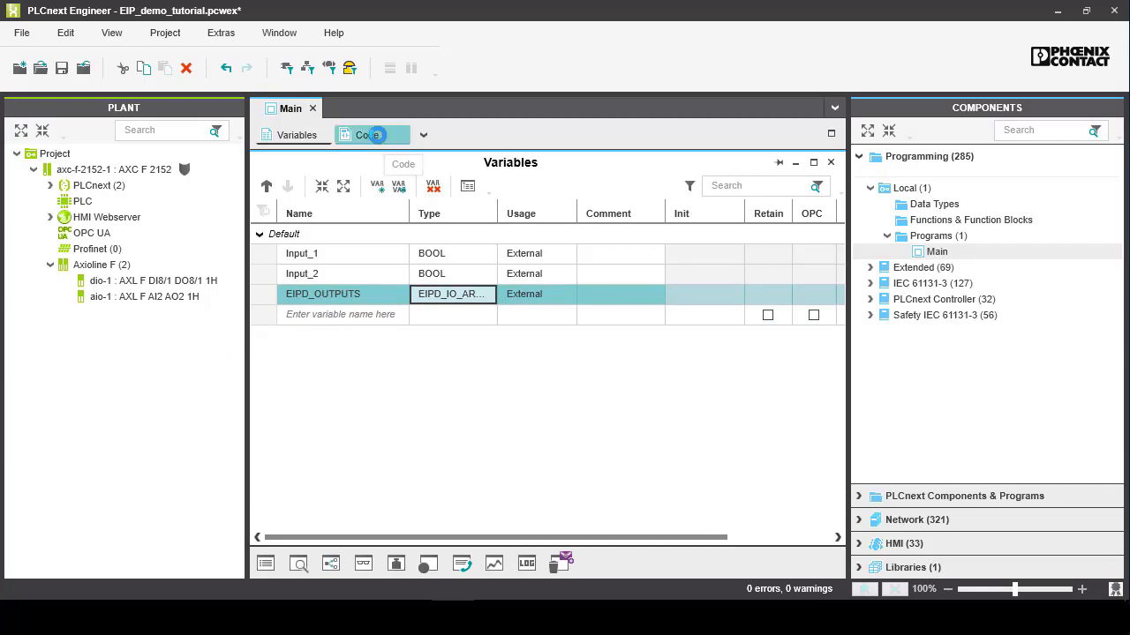
{"action": "left_click", "coordinate": [367, 134]}
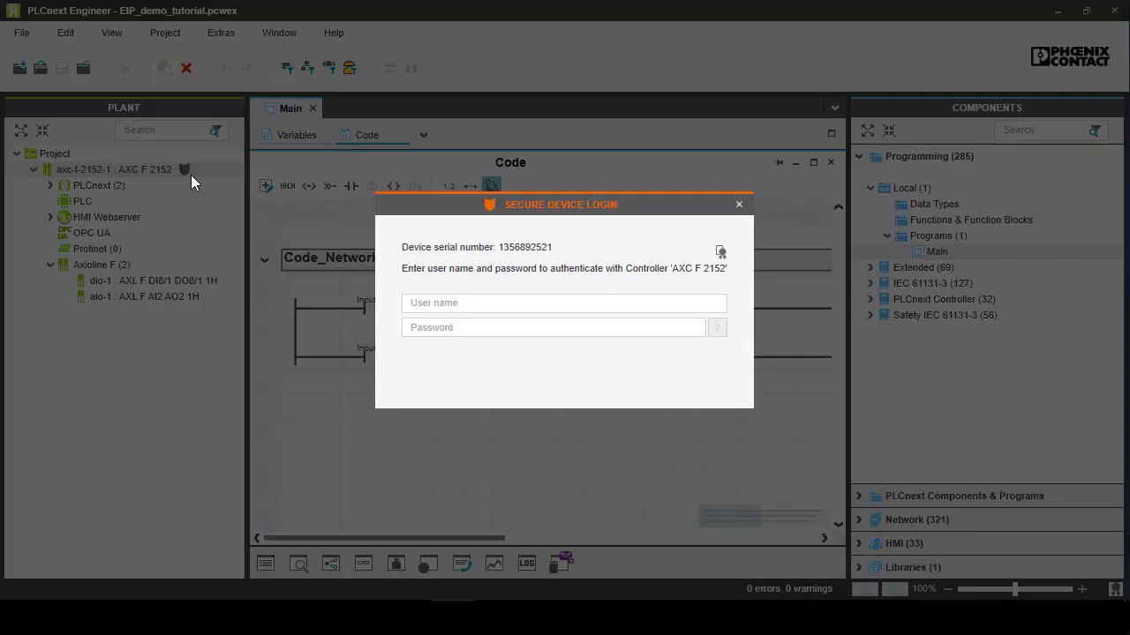
Step: Close the Main program code editor so no editors remain open
{"action": "left_click", "coordinate": [738, 204]}
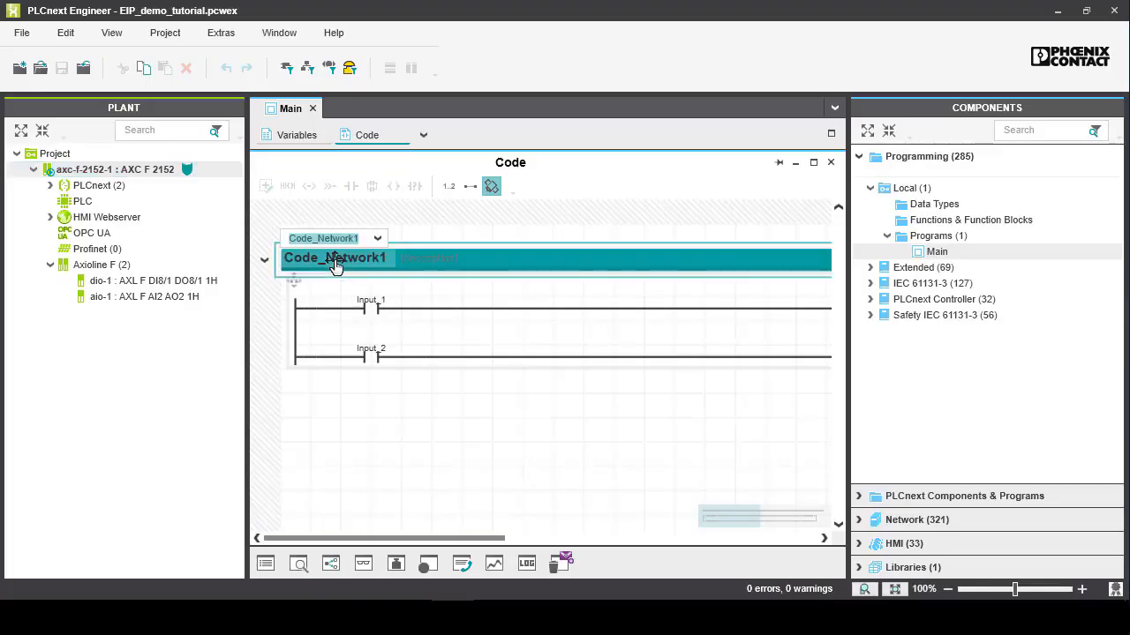
{"action": "left_click", "coordinate": [311, 107]}
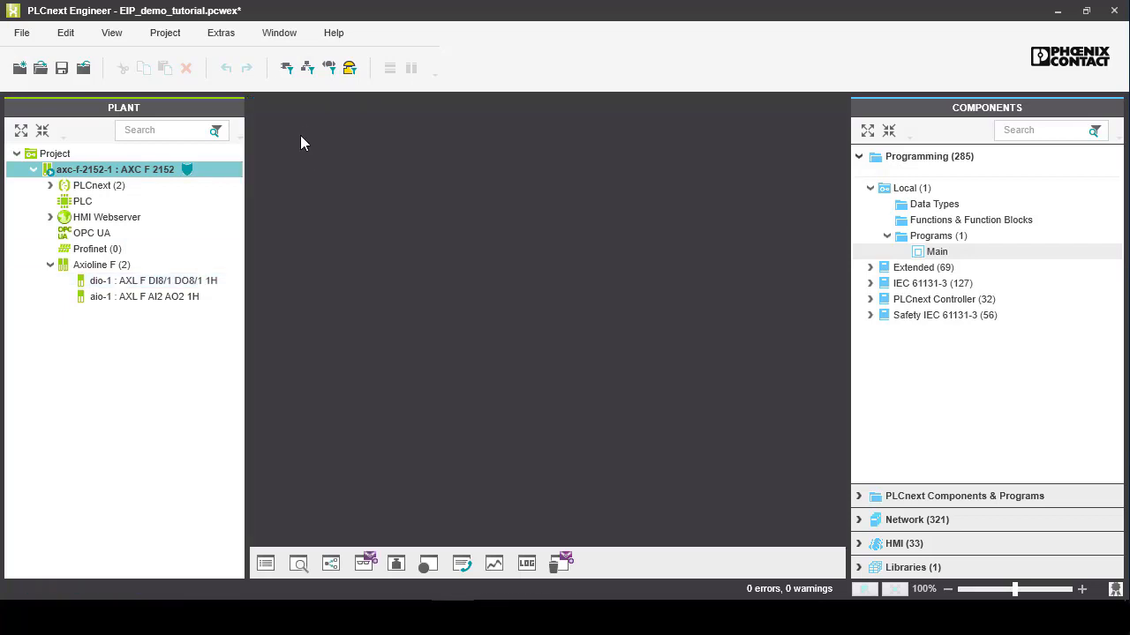
Step: Show the PLC Data List, then MainInstance : Main under ESM1 > Cyclic100 in code view
{"action": "double_click", "coordinate": [81, 201]}
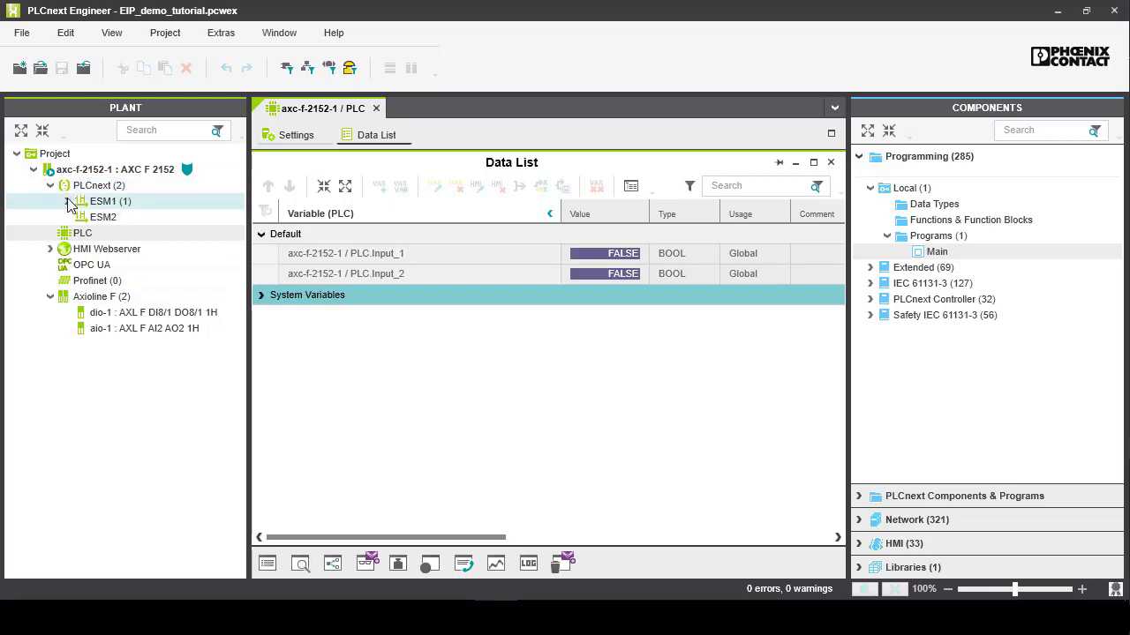
{"action": "left_click", "coordinate": [73, 201]}
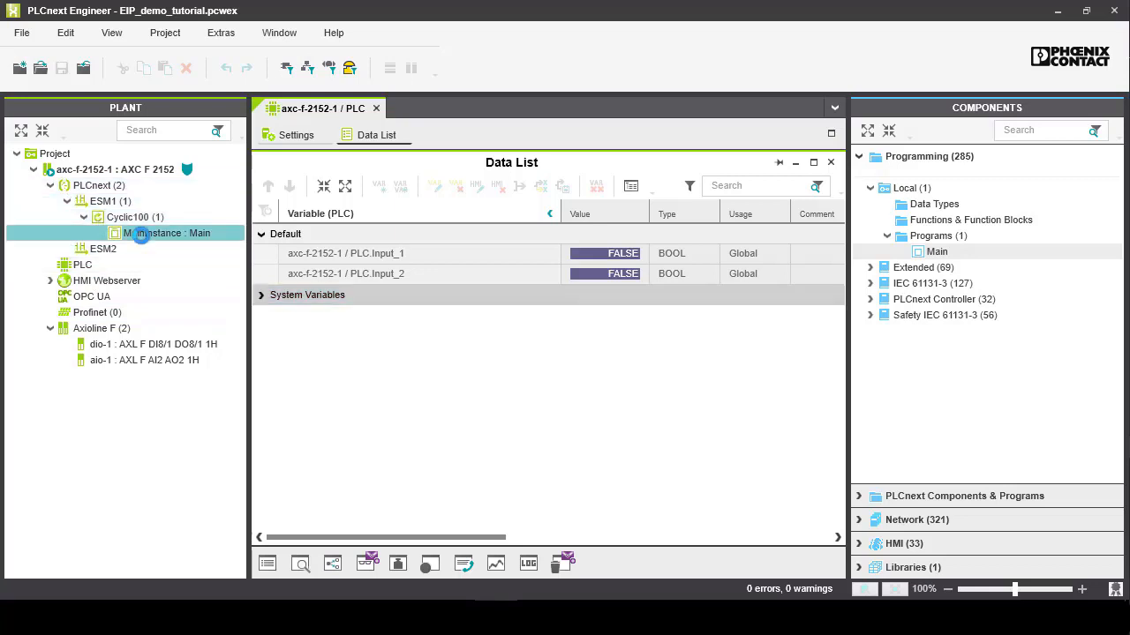
{"action": "double_click", "coordinate": [166, 233]}
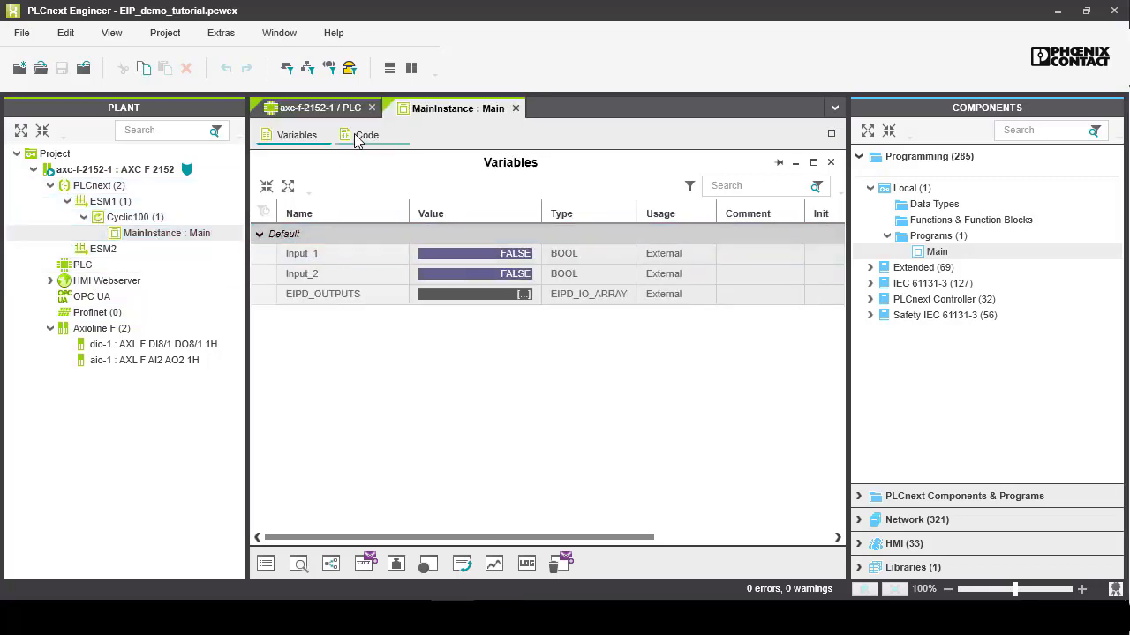
{"action": "left_click", "coordinate": [367, 134]}
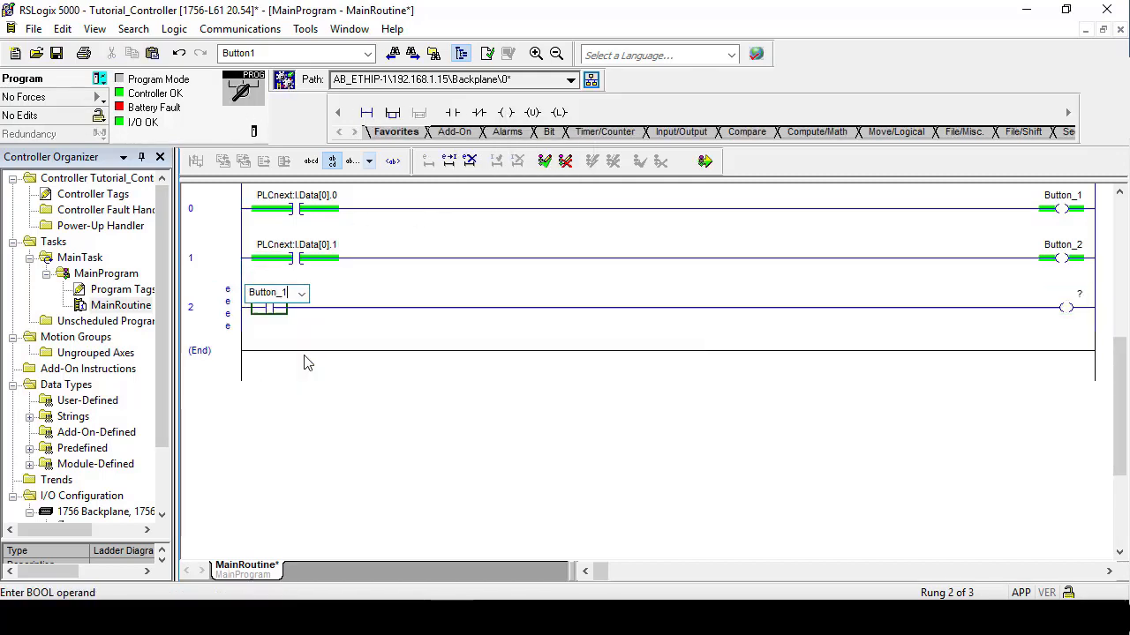
Step: Download the RSLogix project with the Button_1/Button_2 rungs to the controller
{"action": "left_click", "coordinate": [300, 293]}
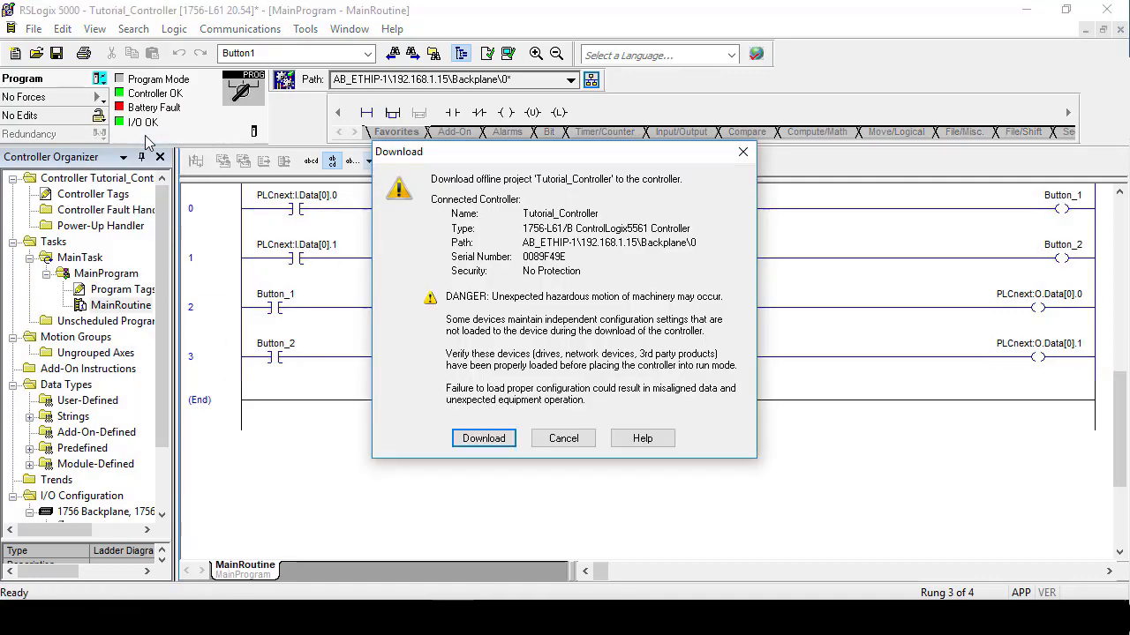
{"action": "left_click", "coordinate": [484, 437]}
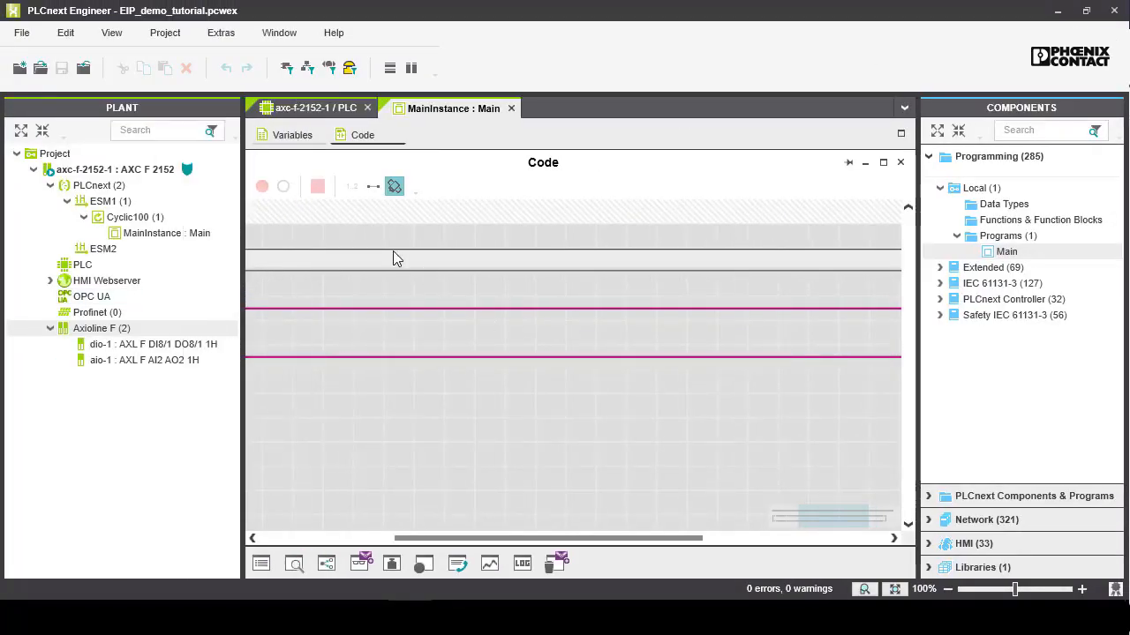
{"action": "mouse_move", "coordinate": [385, 123]}
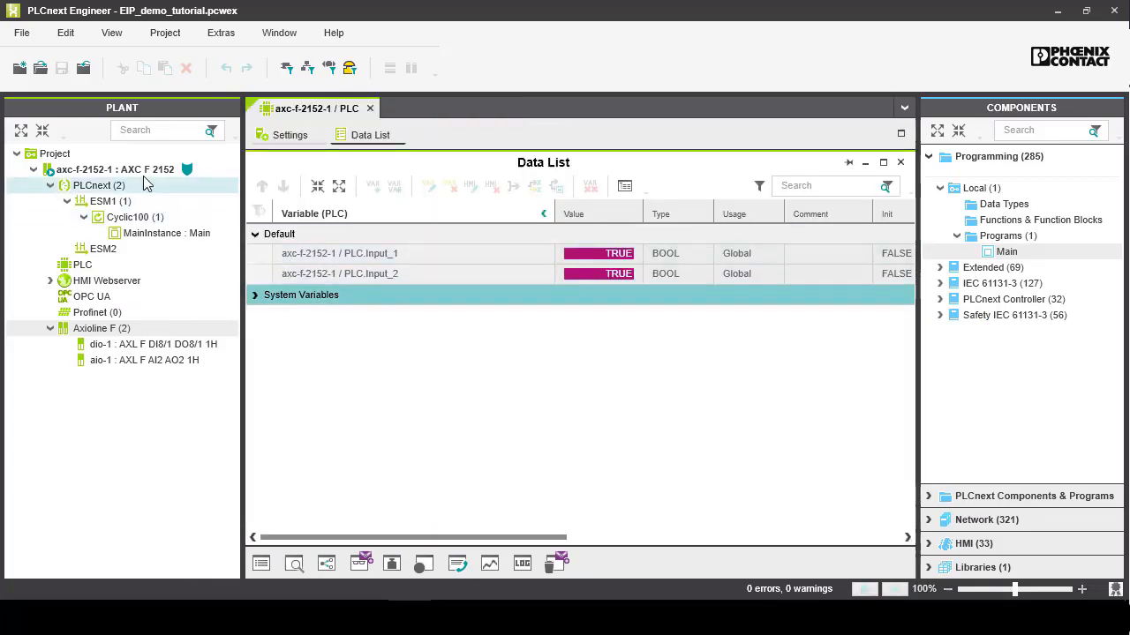
Step: Add global BOOL Output_1 and Output_2 to the PLC Data List and close the editors
{"action": "right_click", "coordinate": [114, 170]}
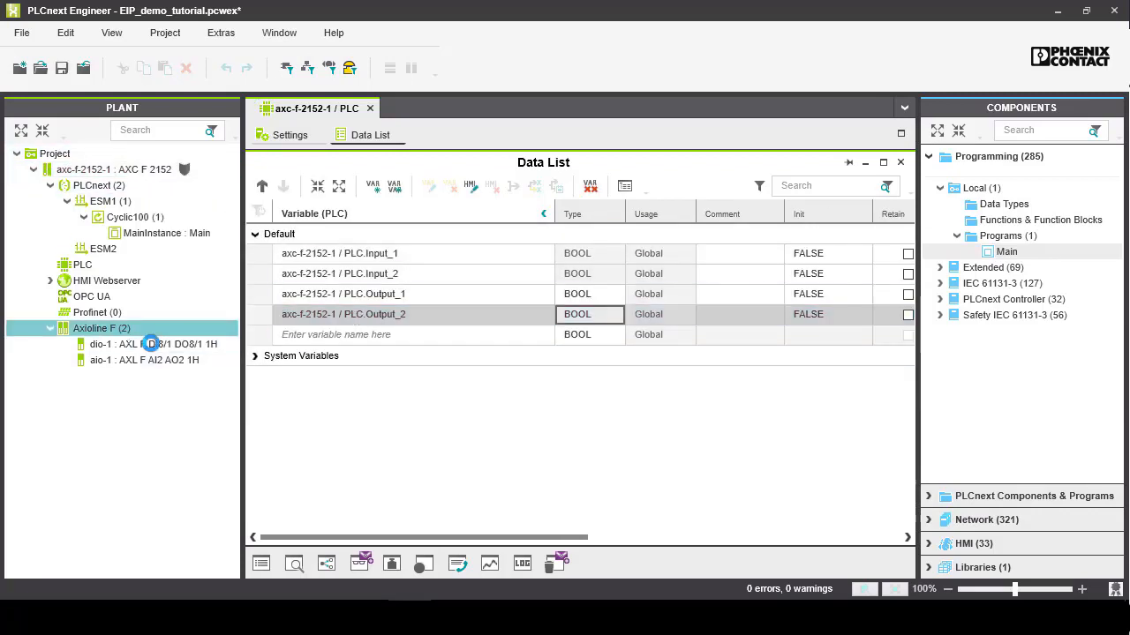
{"action": "double_click", "coordinate": [102, 326]}
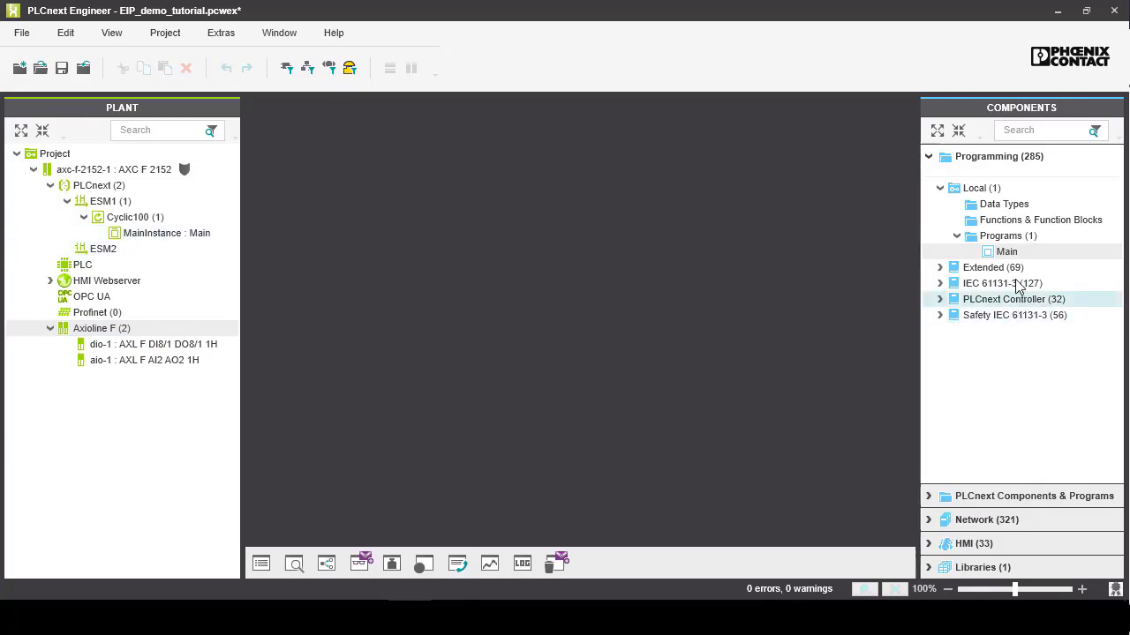
Step: Add external variables Output_1, Output_2 and EIPD_INPUTS to Main's Variables table
{"action": "double_click", "coordinate": [1006, 250]}
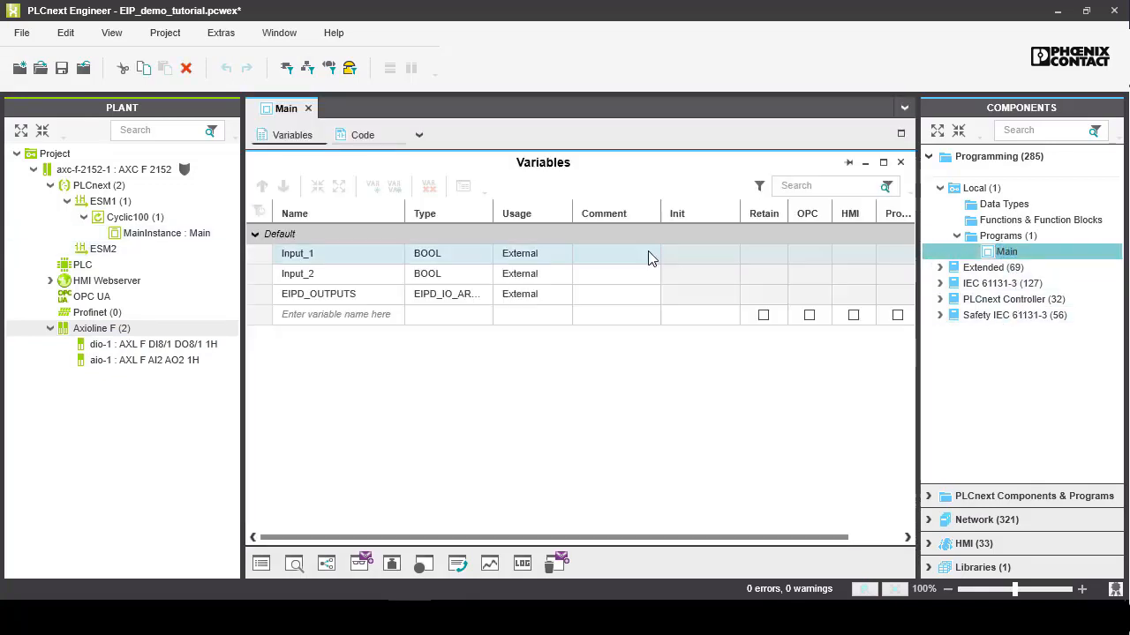
{"action": "left_click", "coordinate": [336, 314]}
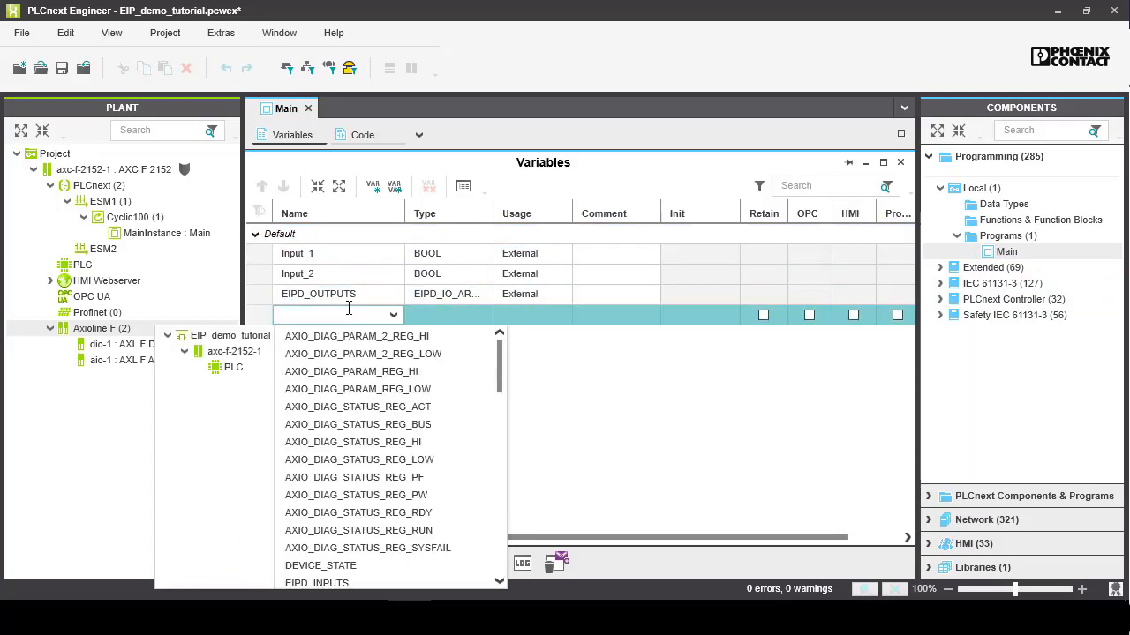
{"action": "type", "text": "Output"}
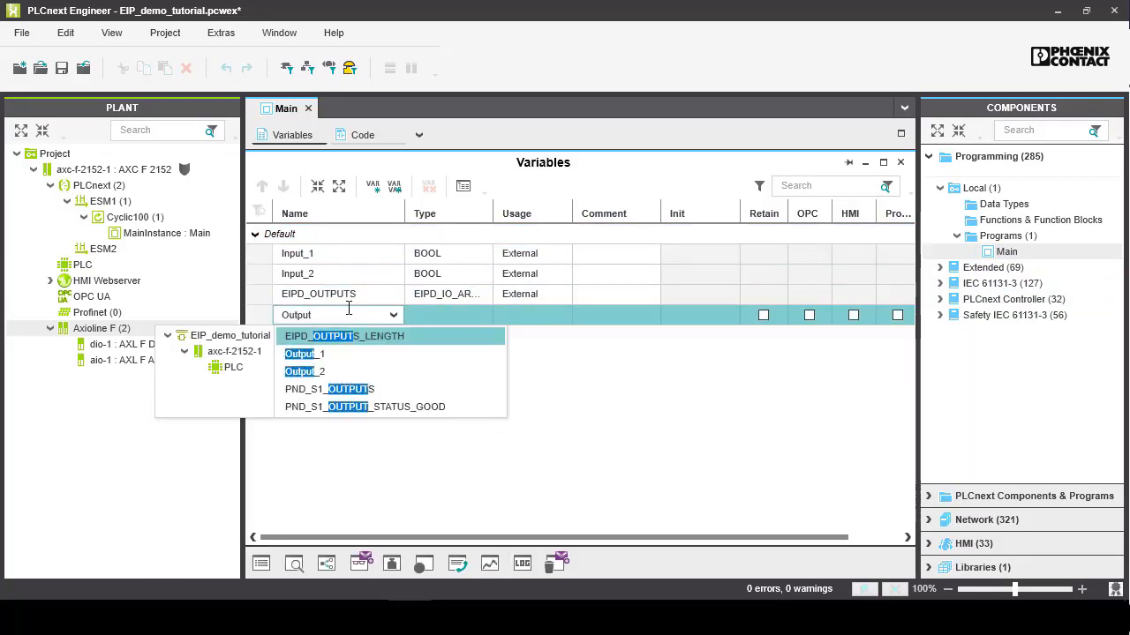
{"action": "left_click", "coordinate": [303, 353]}
{"action": "type", "text": "Output"}
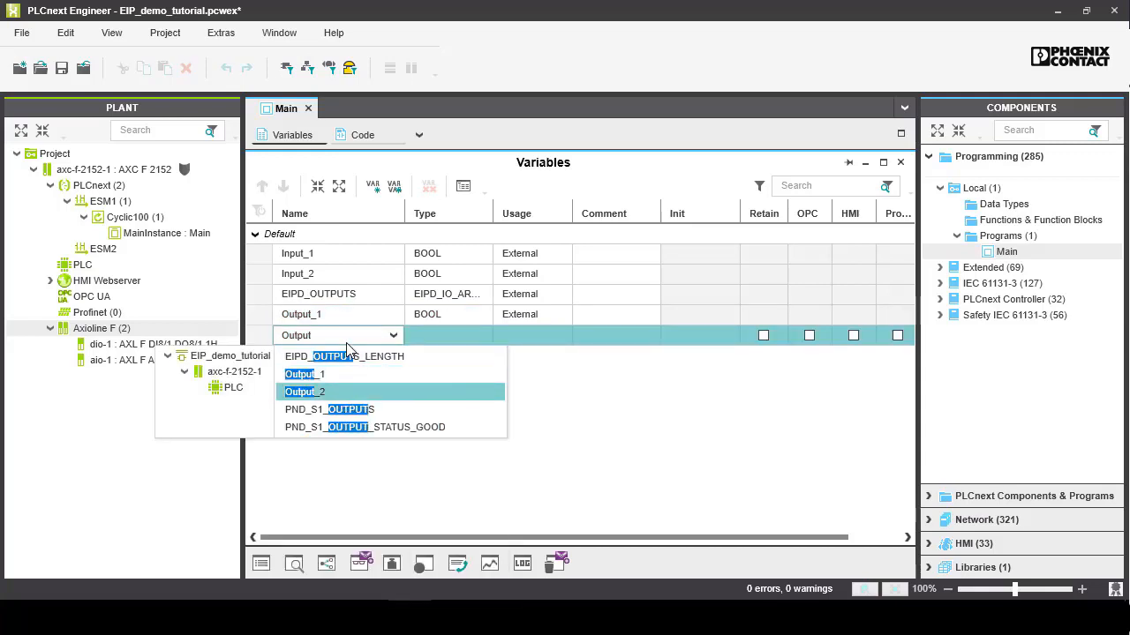
{"action": "left_click", "coordinate": [304, 391]}
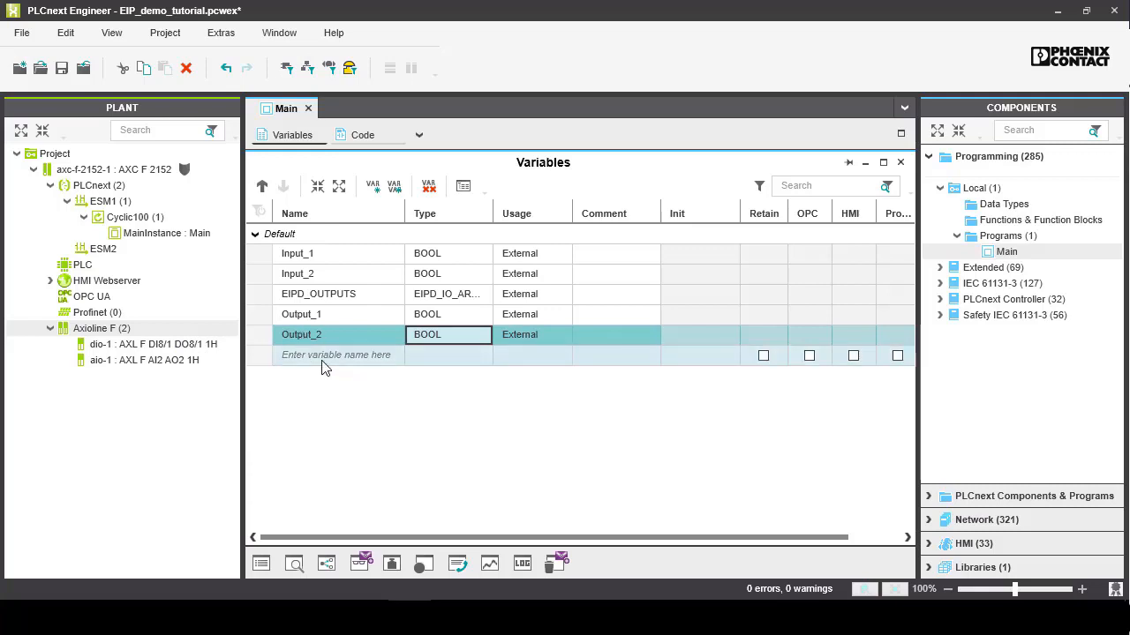
{"action": "type", "text": "EIPD"}
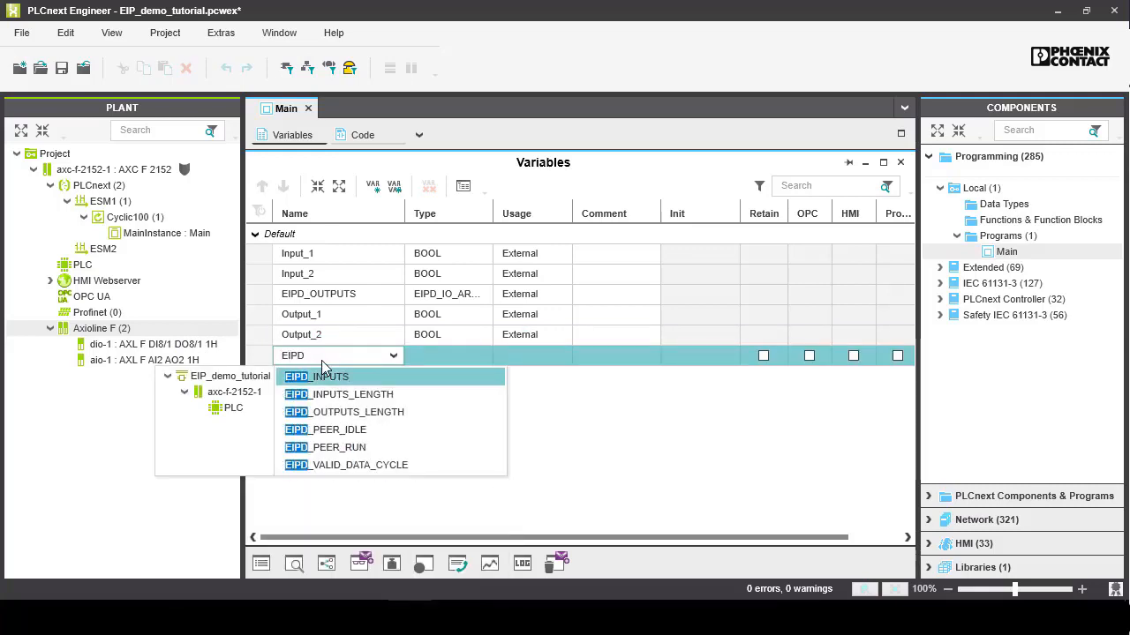
{"action": "left_click", "coordinate": [318, 376]}
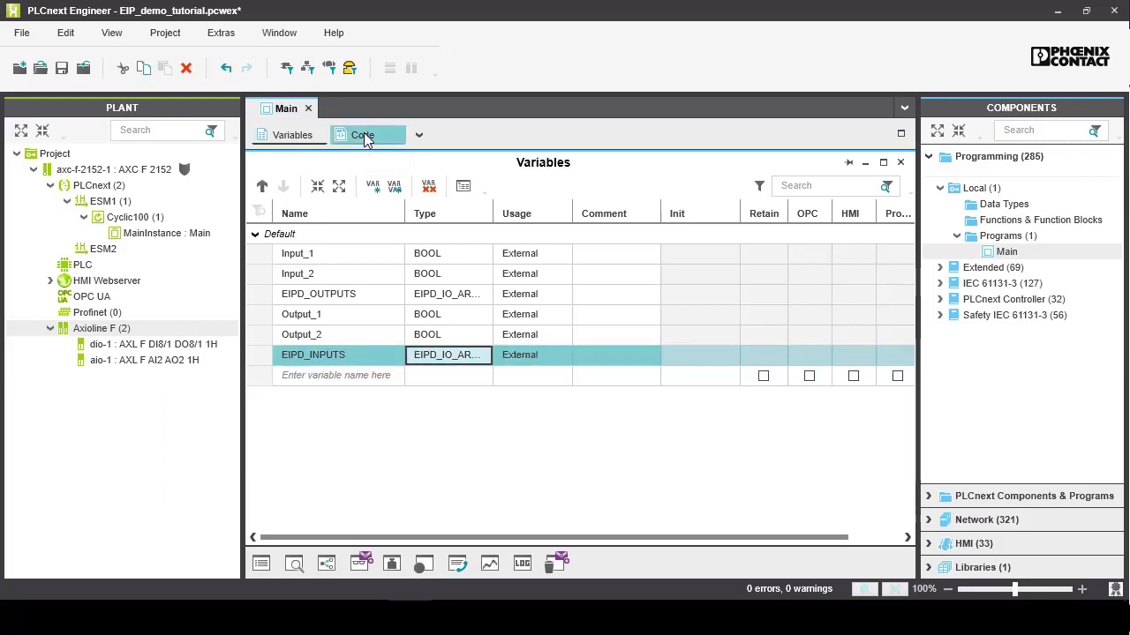
Step: Create the Receiving network with contacts EIPD_INPUTS[0].X0 and EIPD_INPUTS[0].X1 in Main's code
{"action": "left_click", "coordinate": [362, 134]}
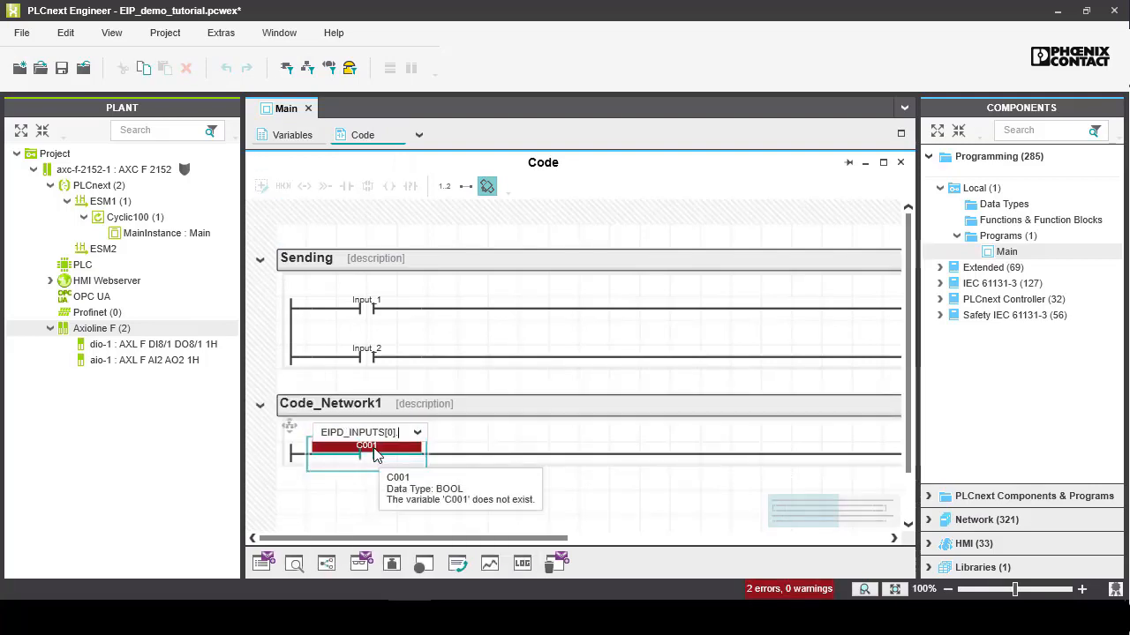
{"action": "left_click", "coordinate": [618, 433]}
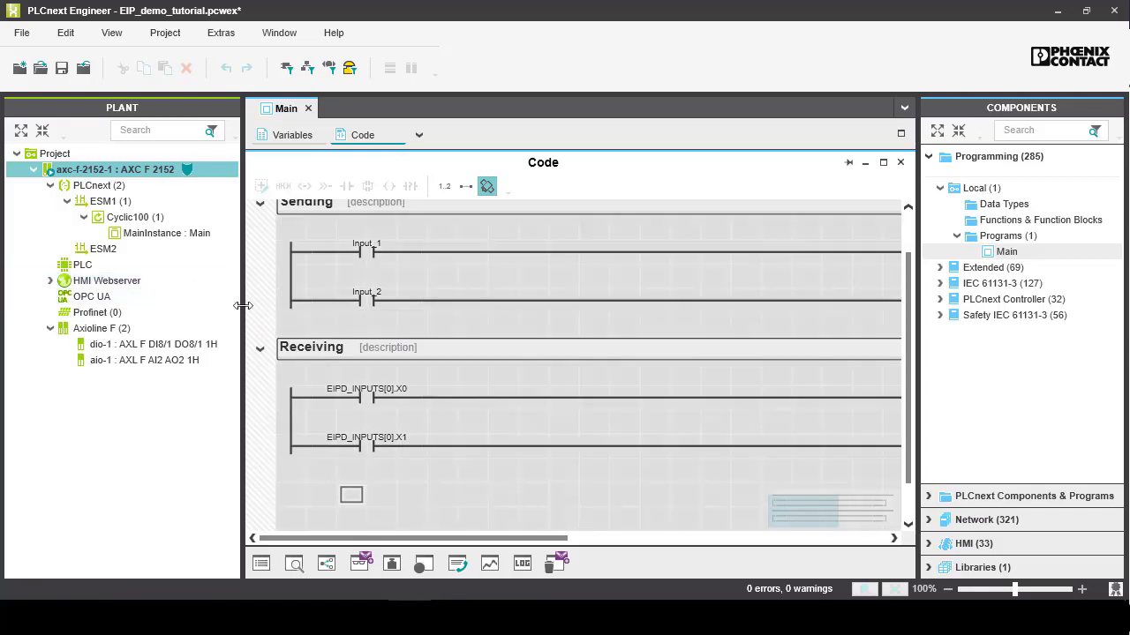
Step: Show MainInstance : Main's online code for live monitoring
{"action": "left_click", "coordinate": [166, 233]}
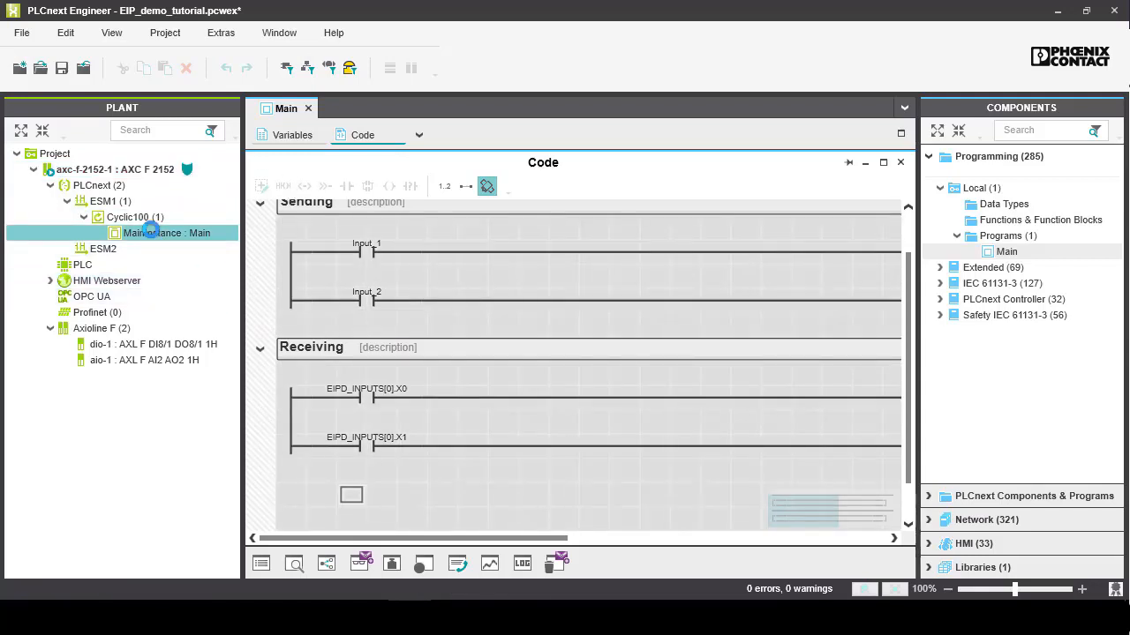
{"action": "double_click", "coordinate": [166, 233]}
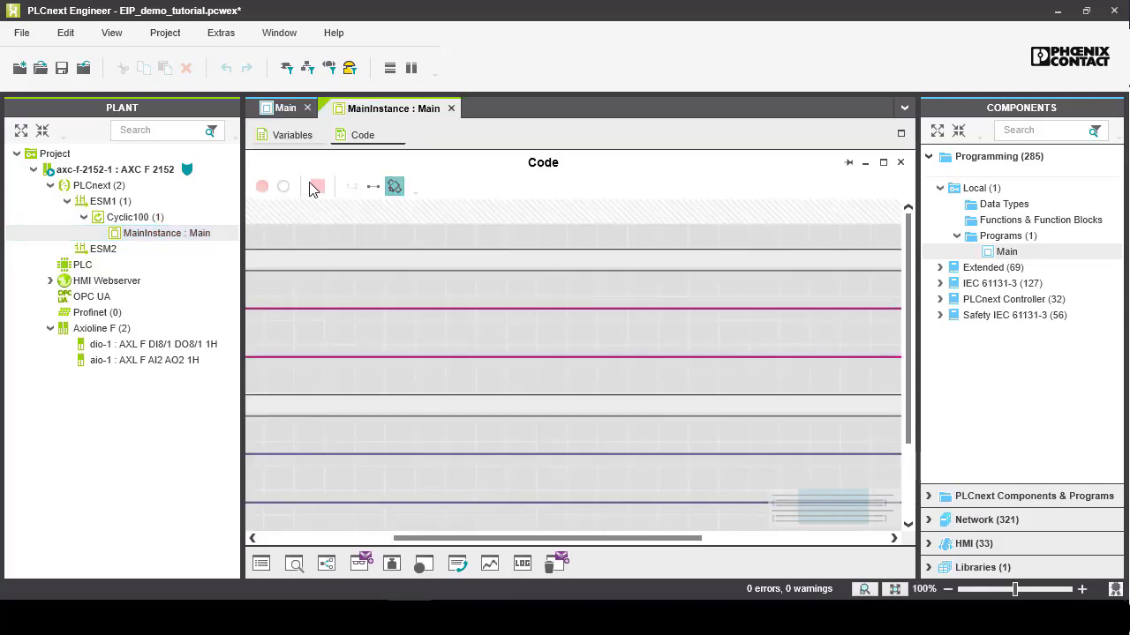